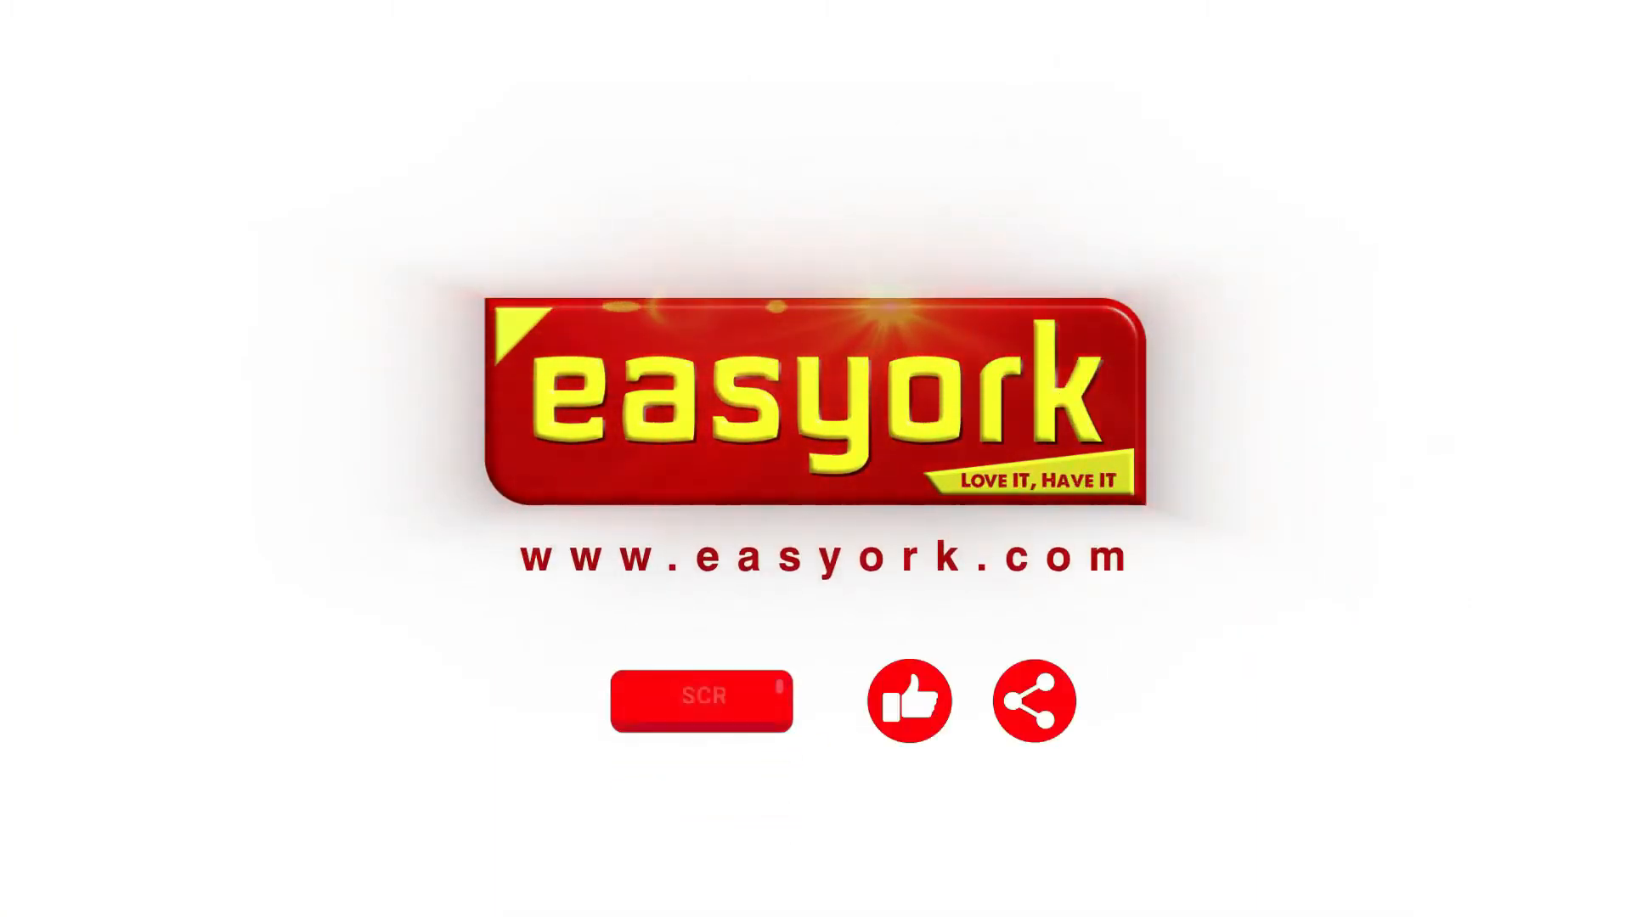
Step: Start Read so the Nathan Harpo voice speaks the opening introduction paragraph word by word
left_click(701, 696)
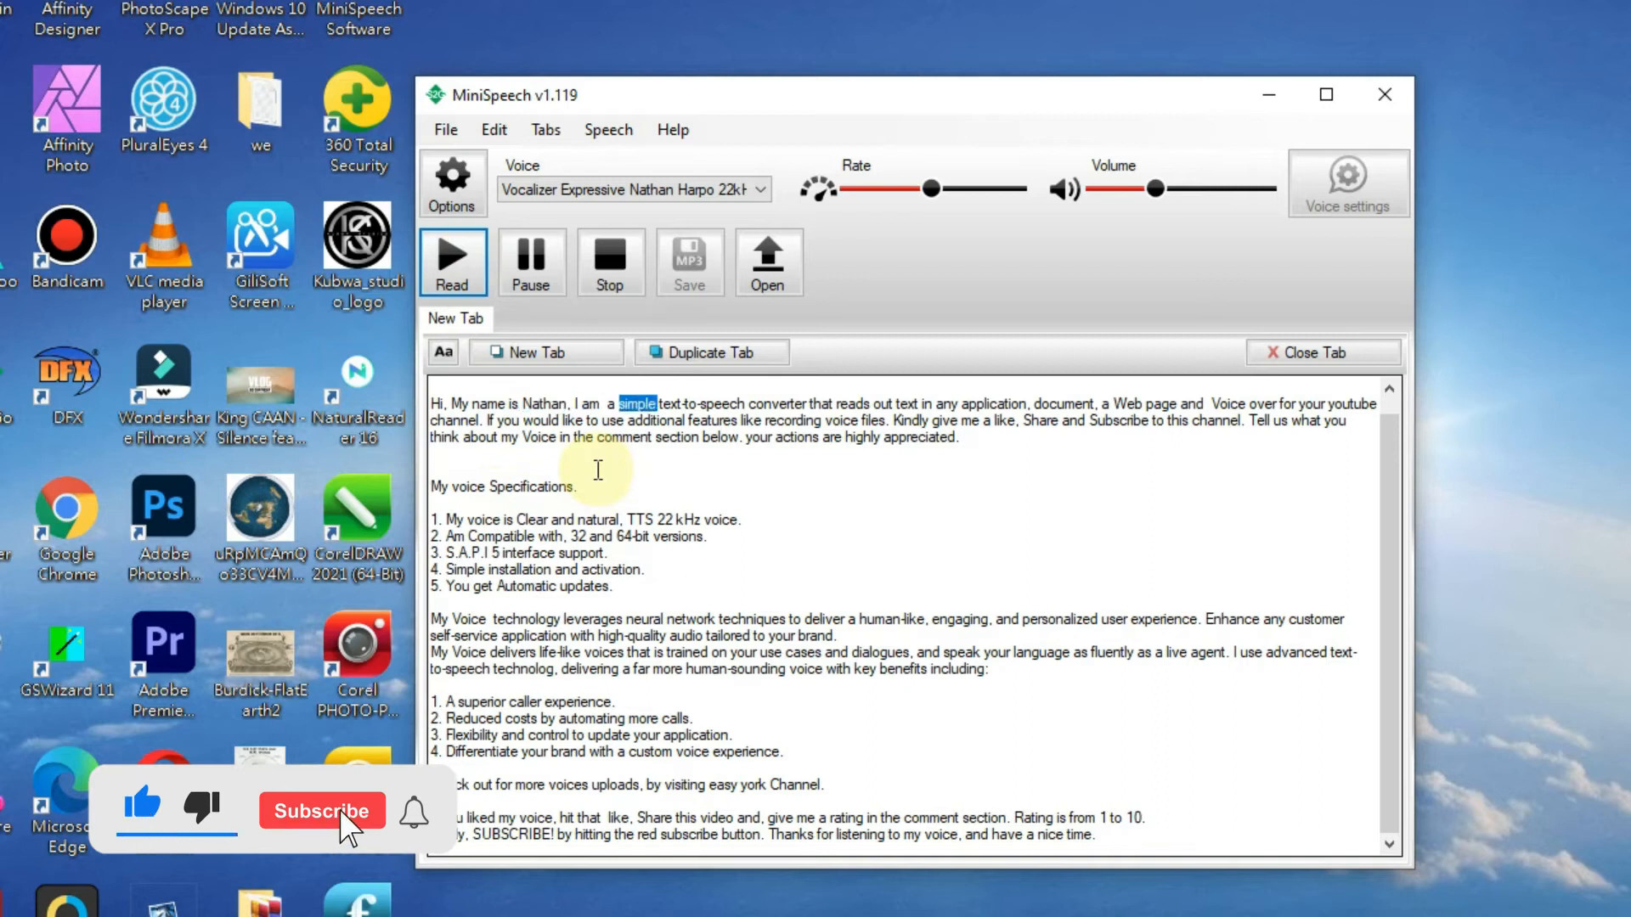
left_click(321, 812)
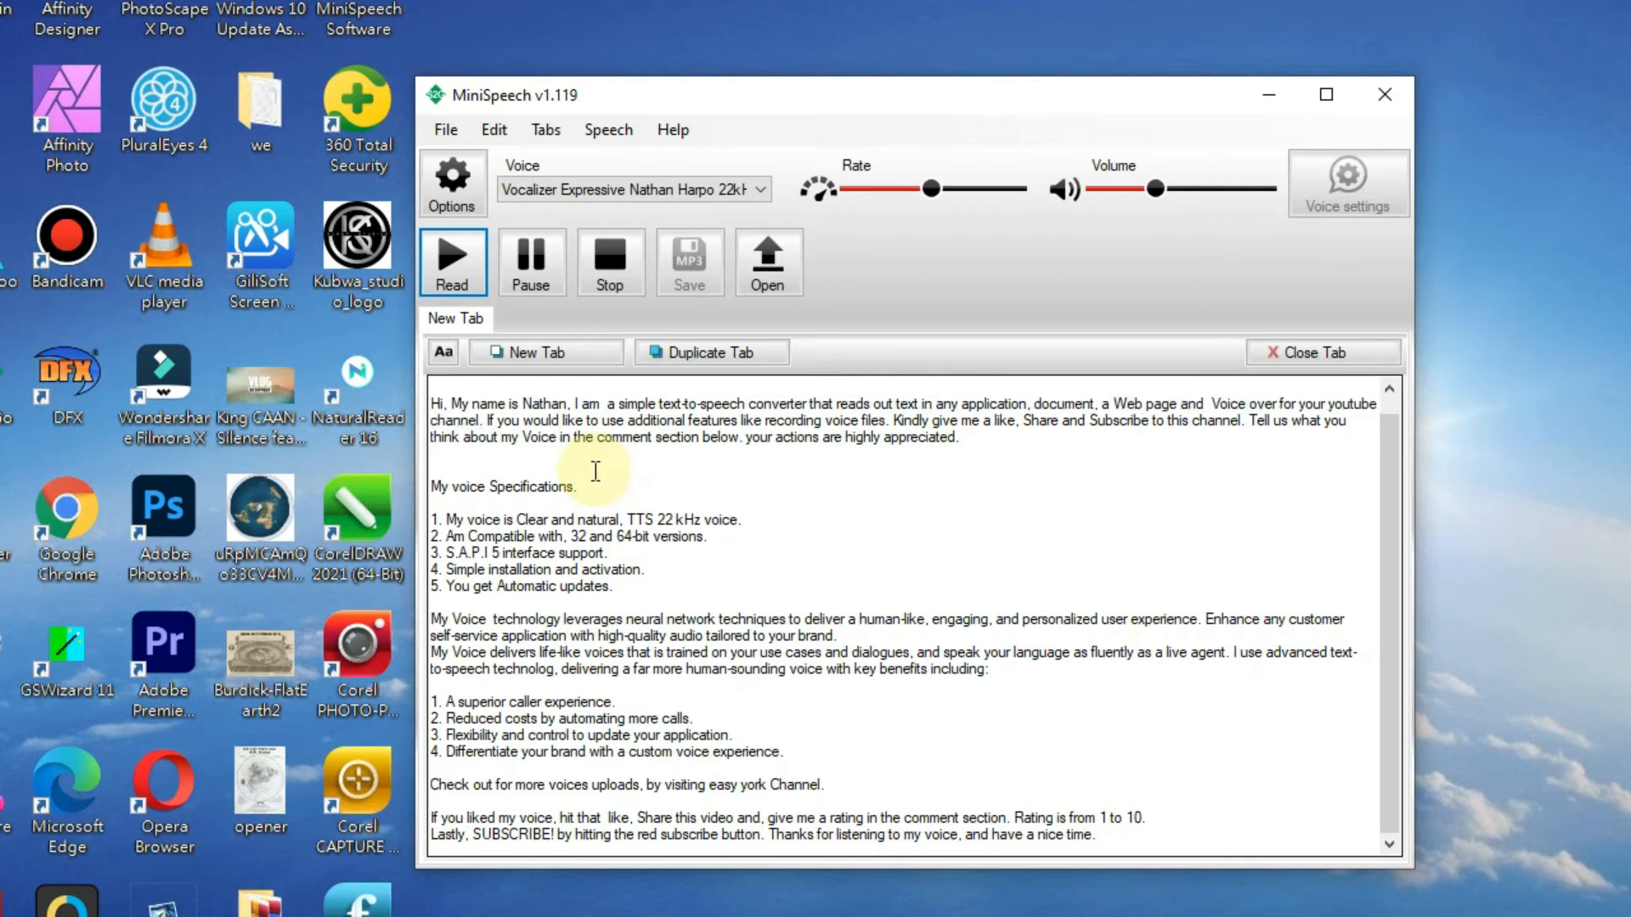
double_click(652, 419)
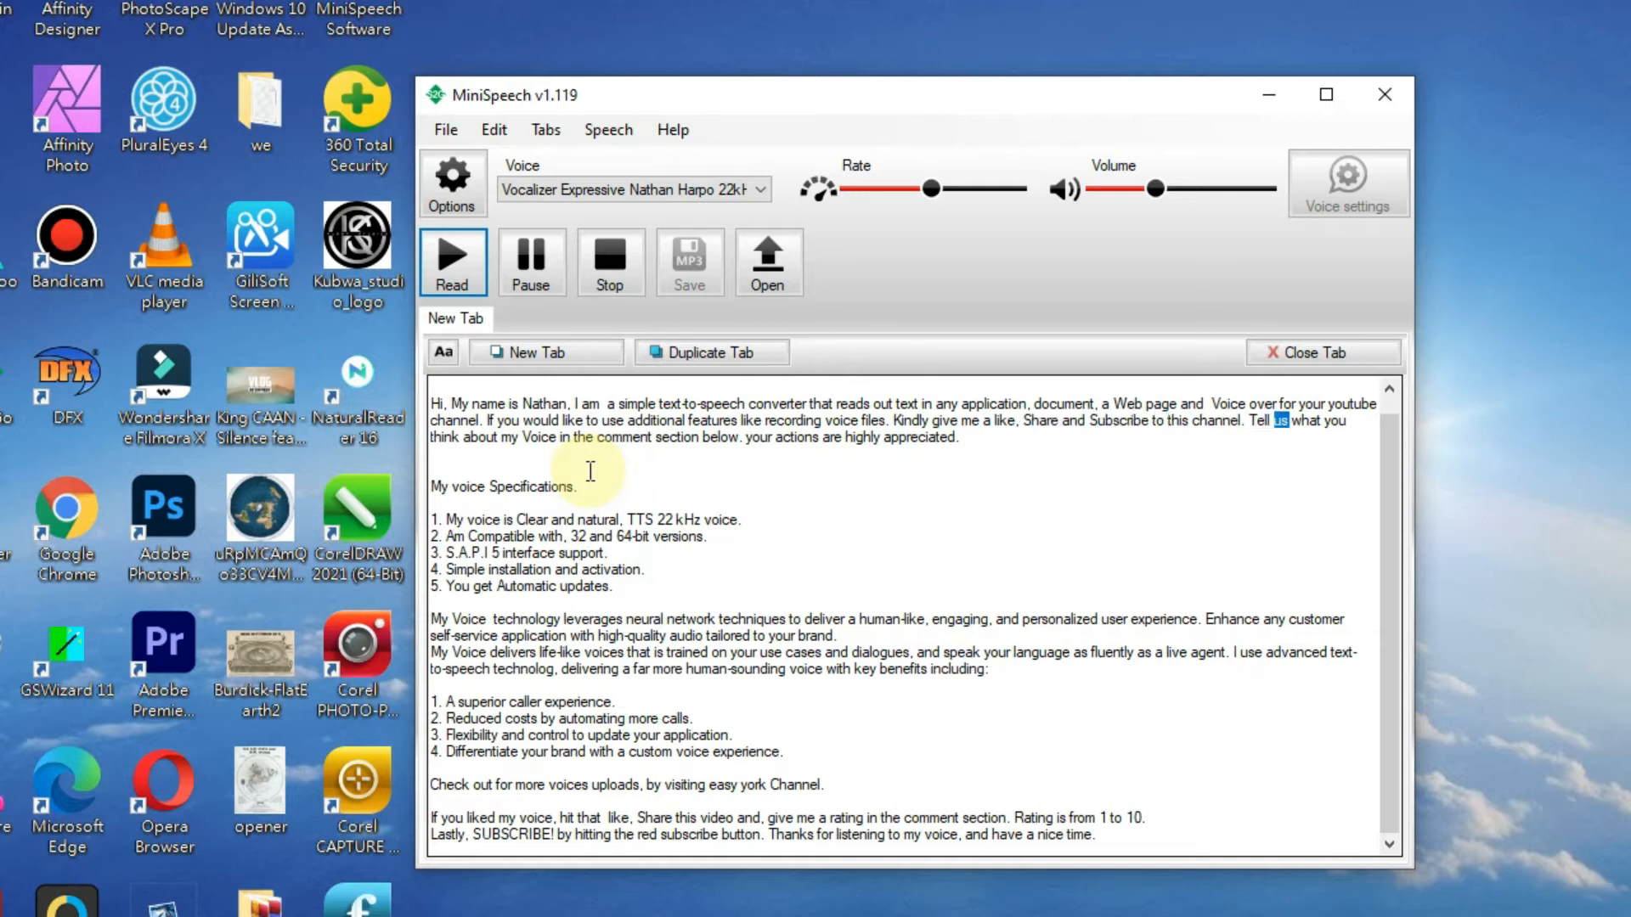
double_click(621, 437)
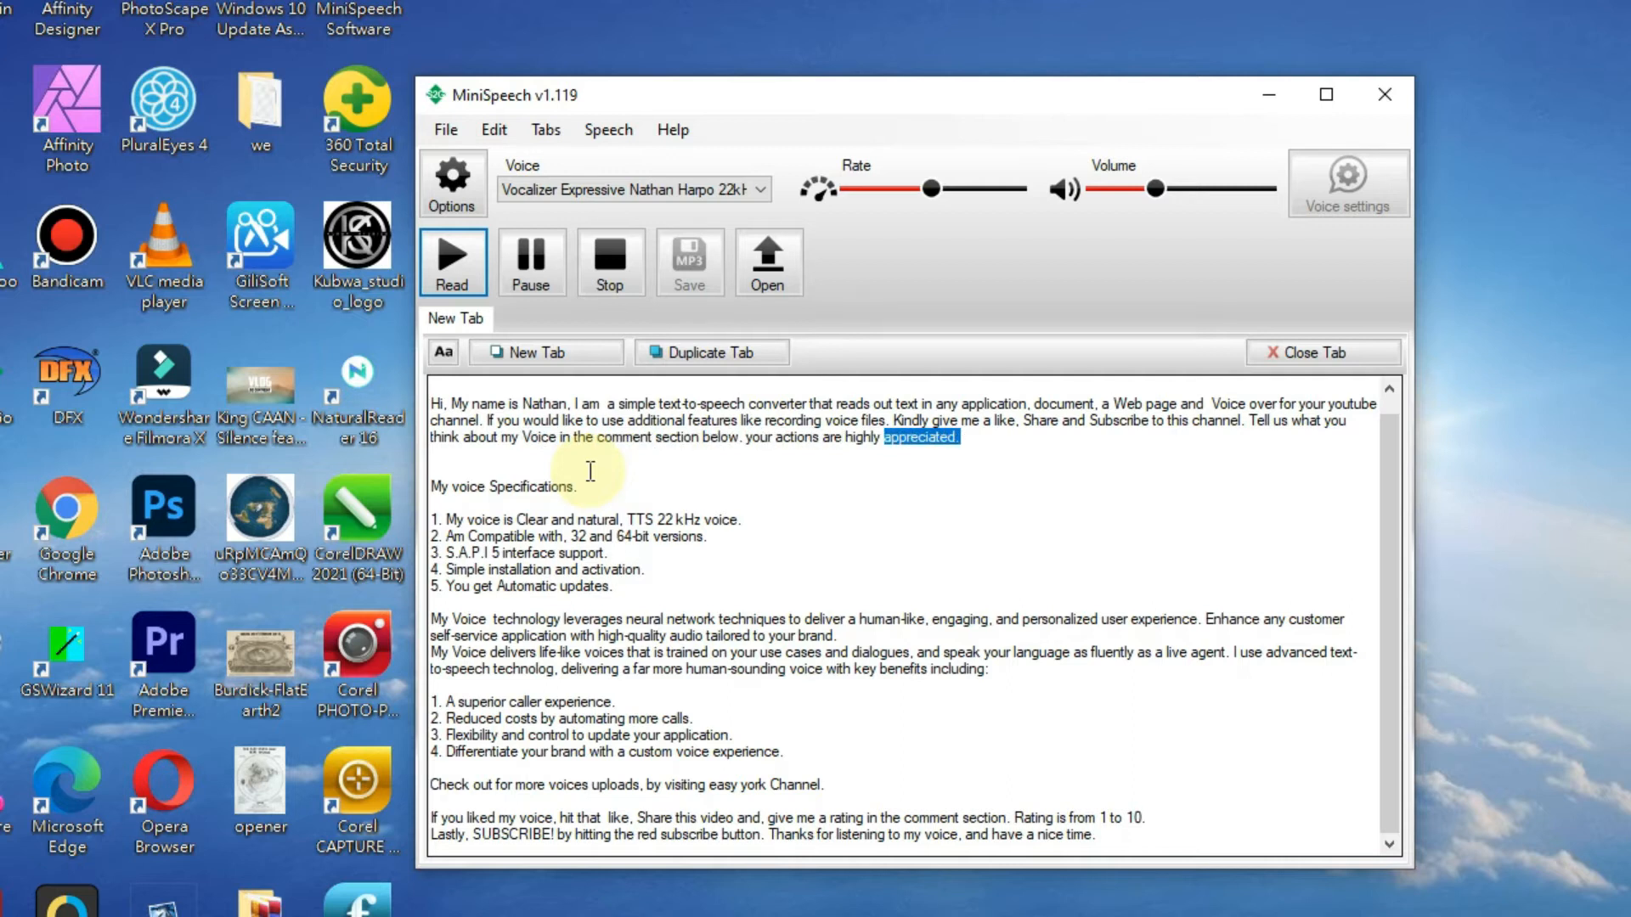
double_click(532, 488)
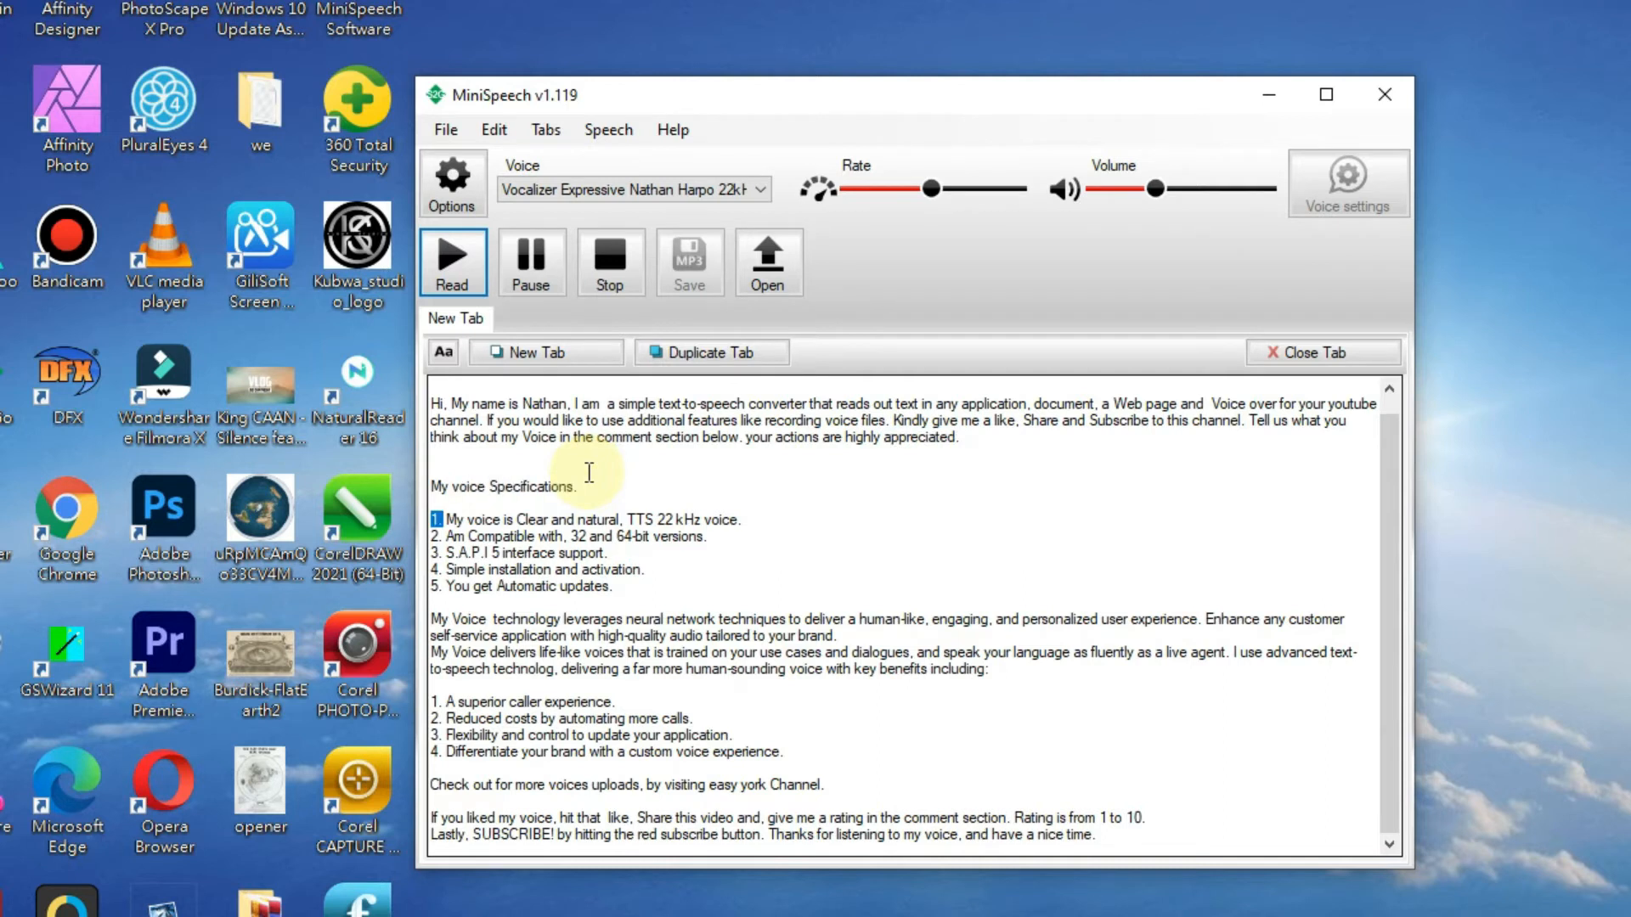
Step: Let playback read the My voice Specifications heading and items 1 to 5, ending with automatic updates
double_click(532, 519)
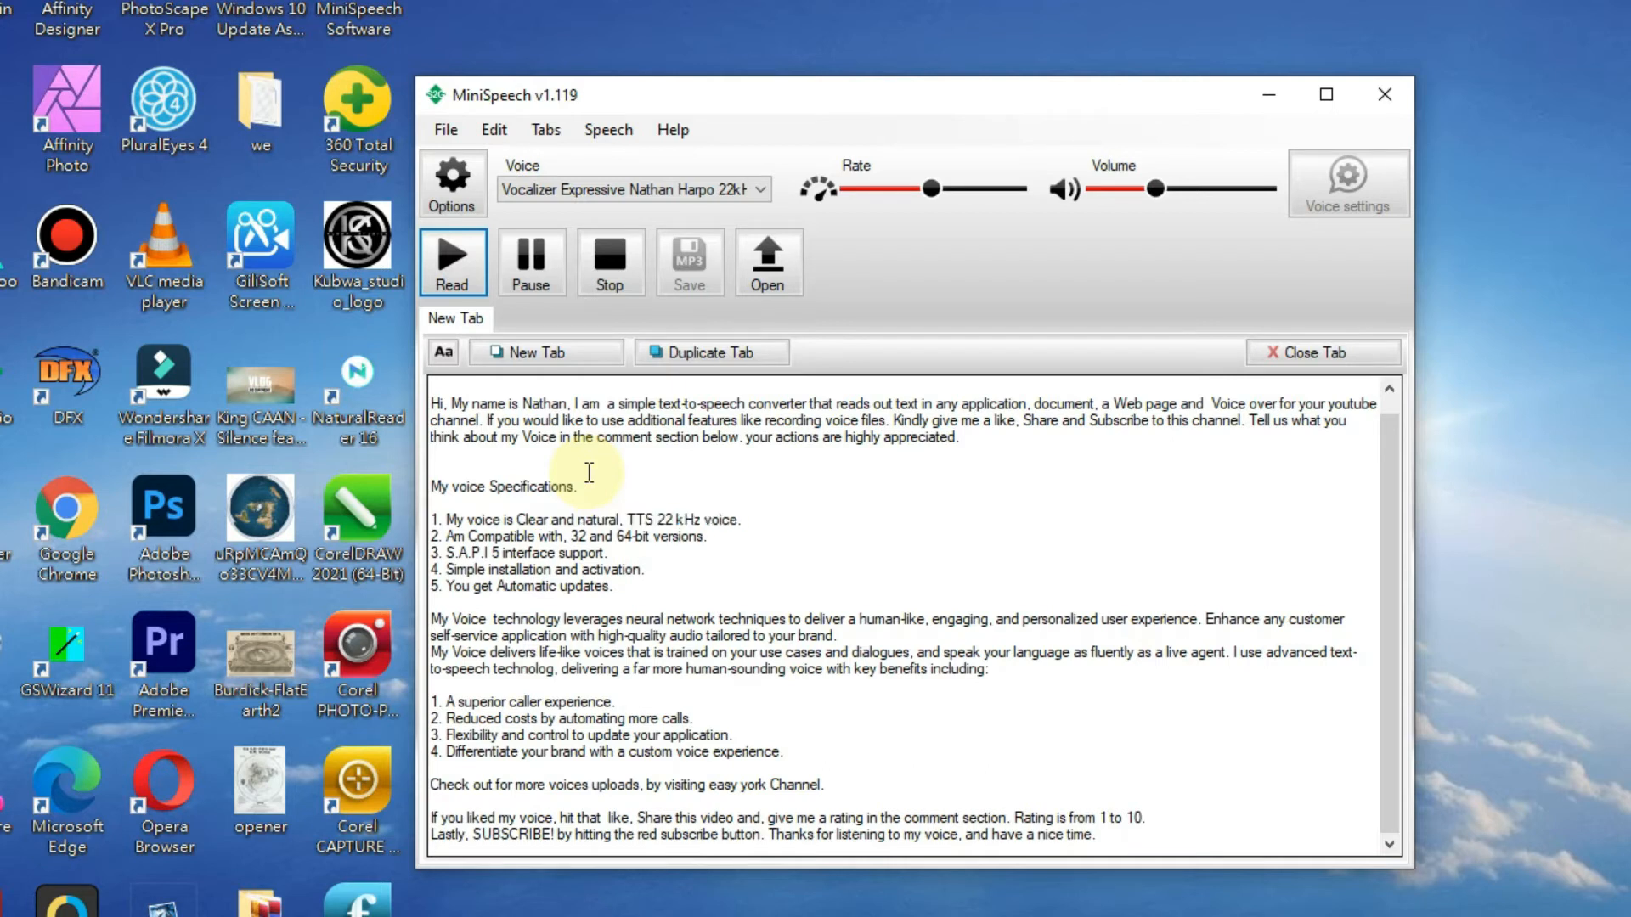
double_click(451, 535)
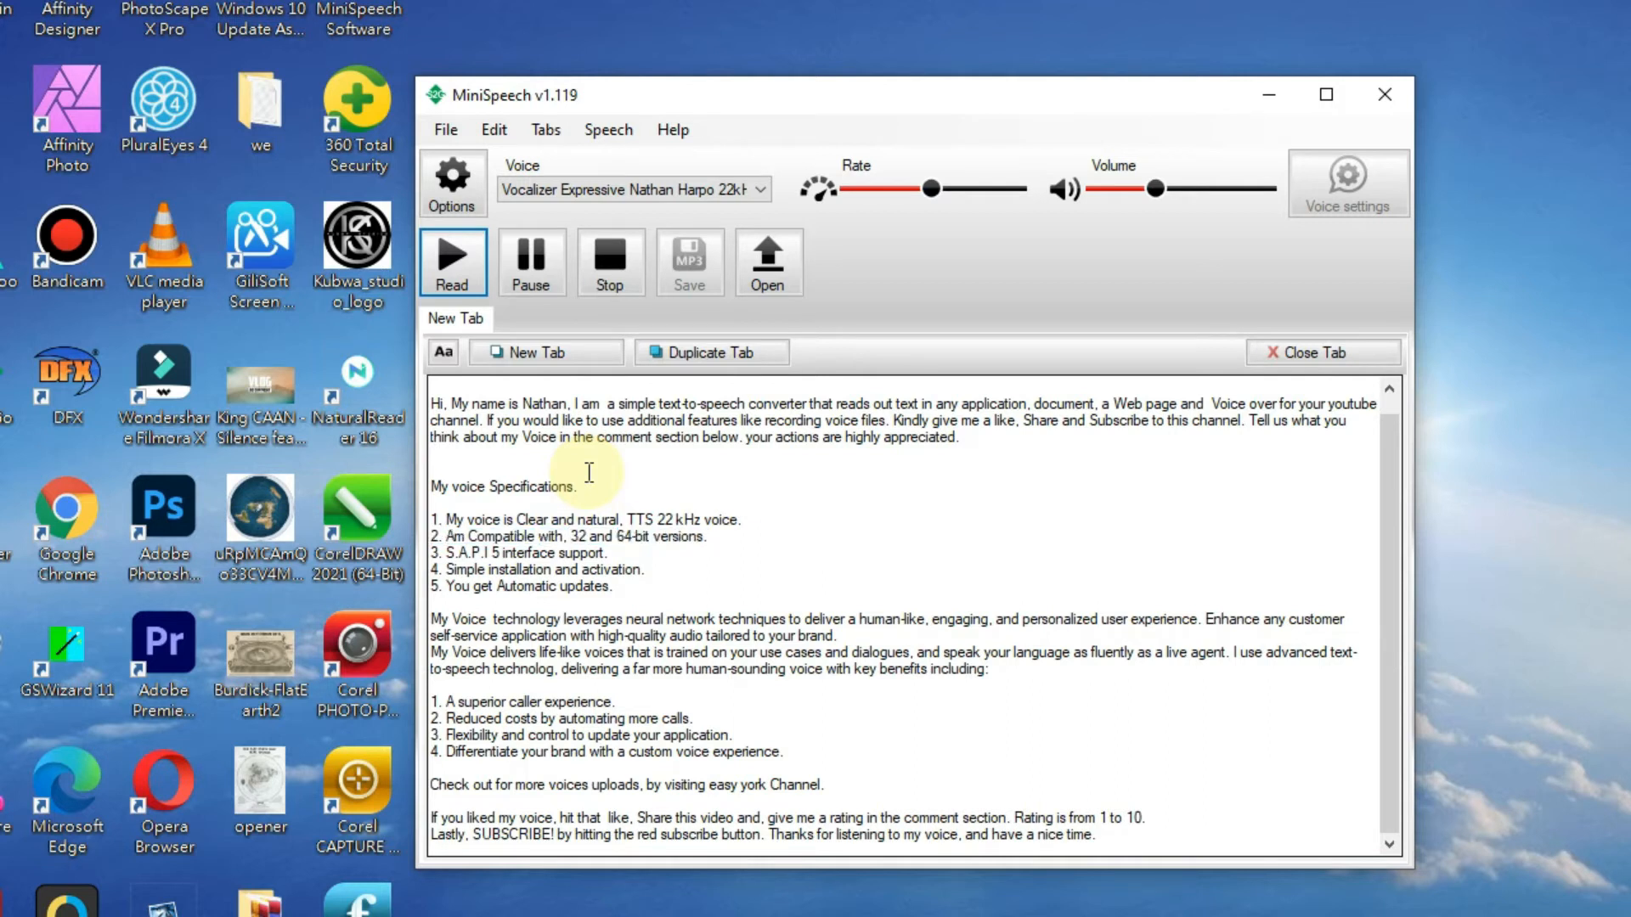
double_click(465, 553)
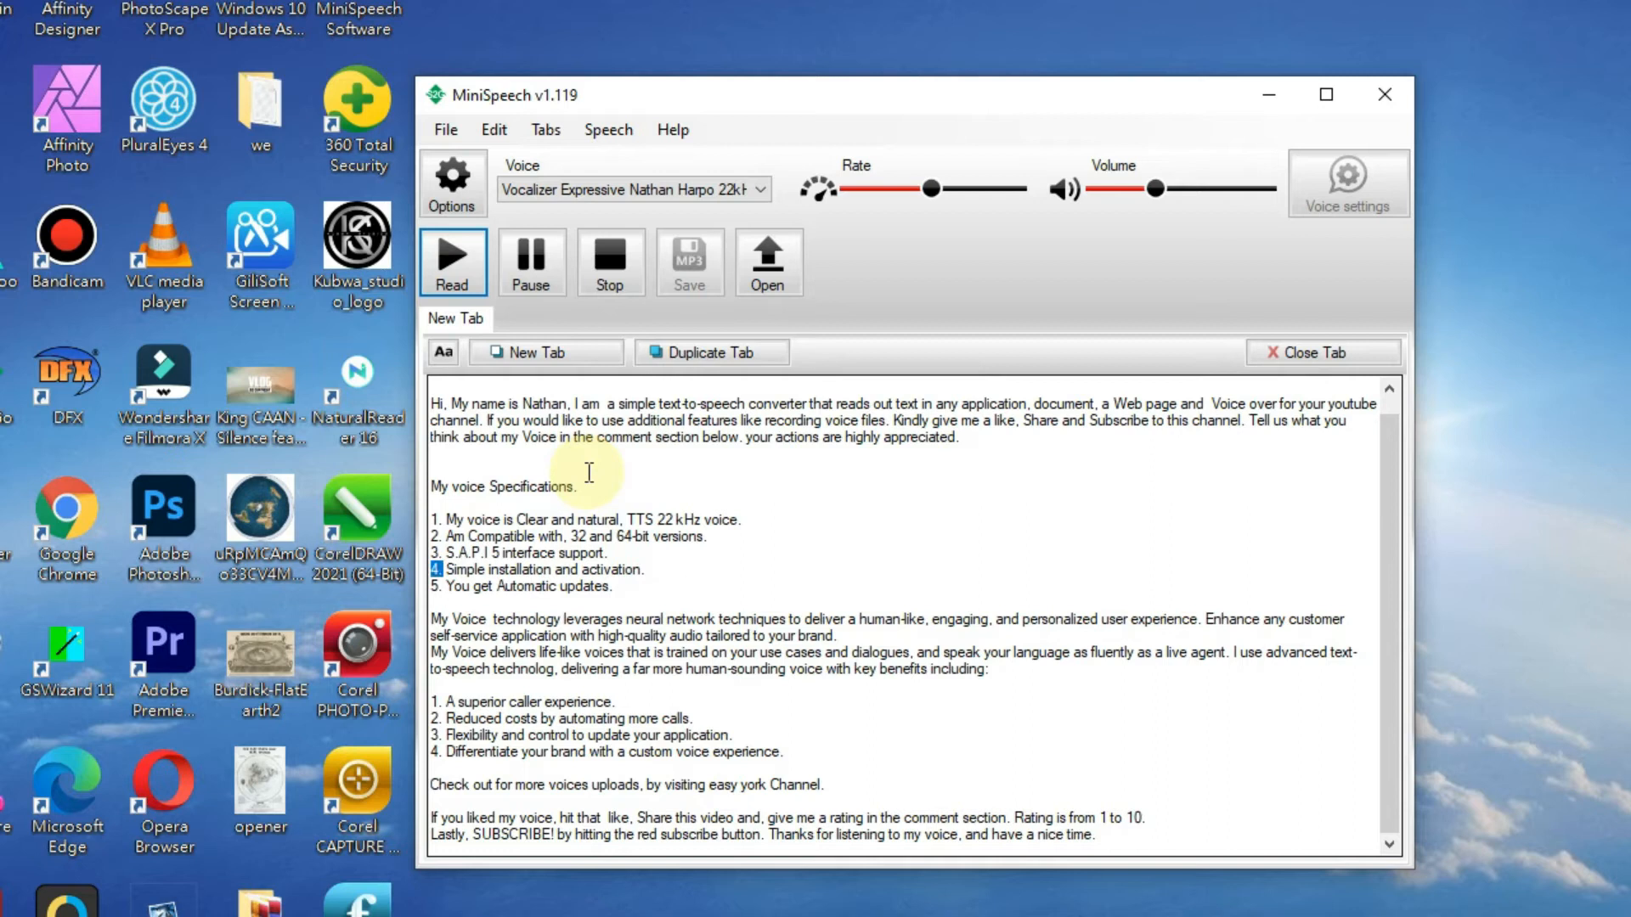
double_click(520, 569)
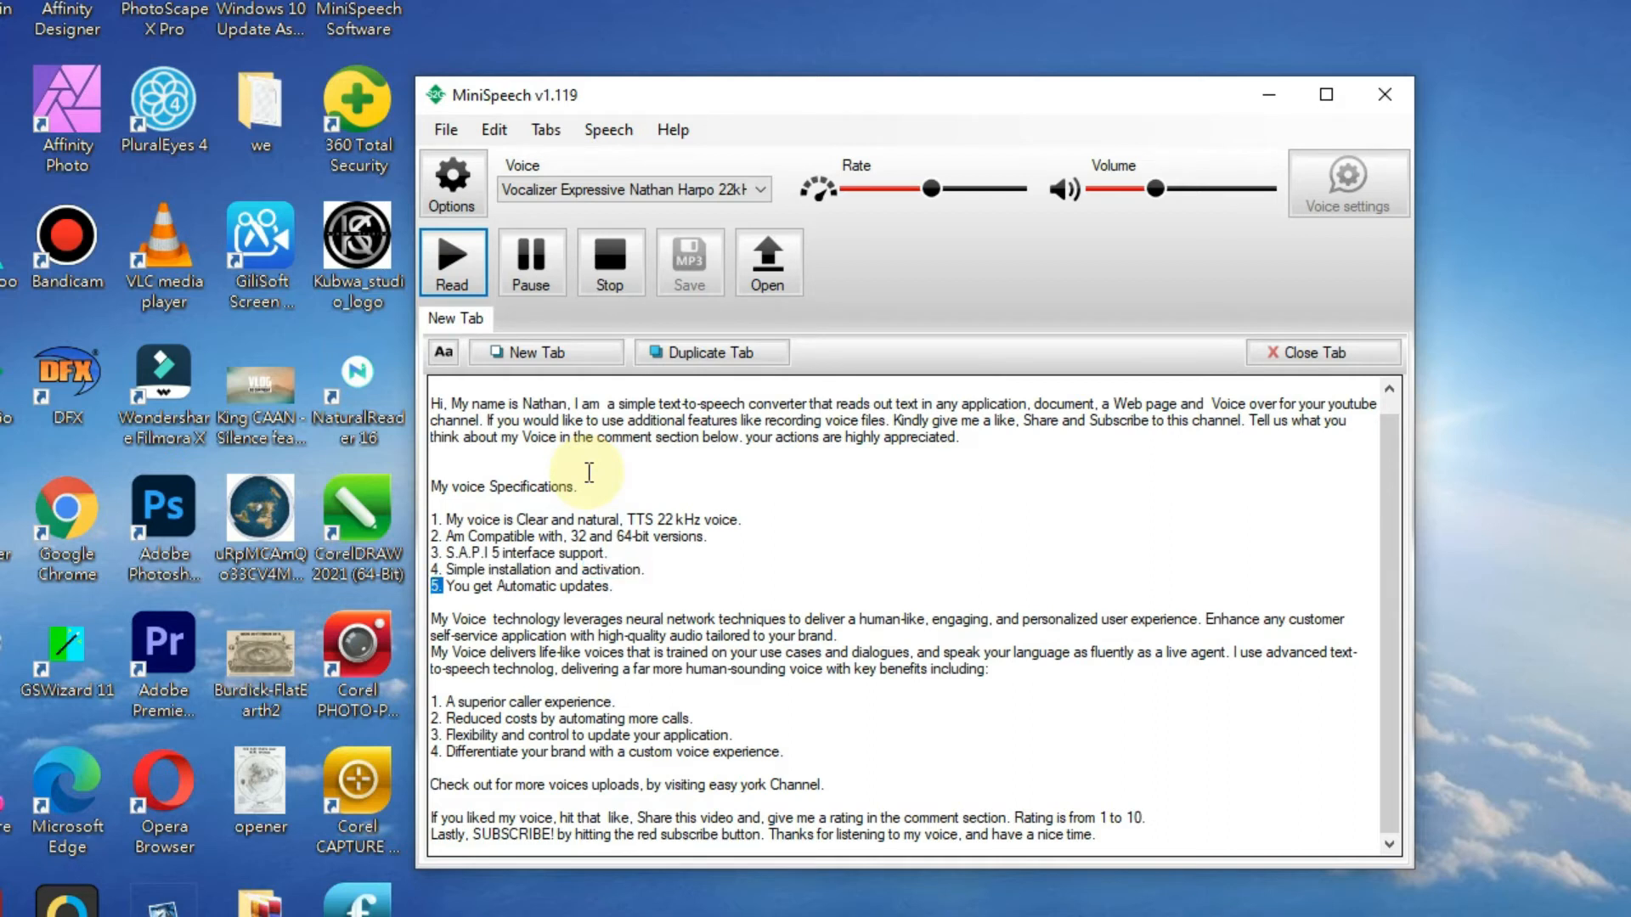
double_click(483, 586)
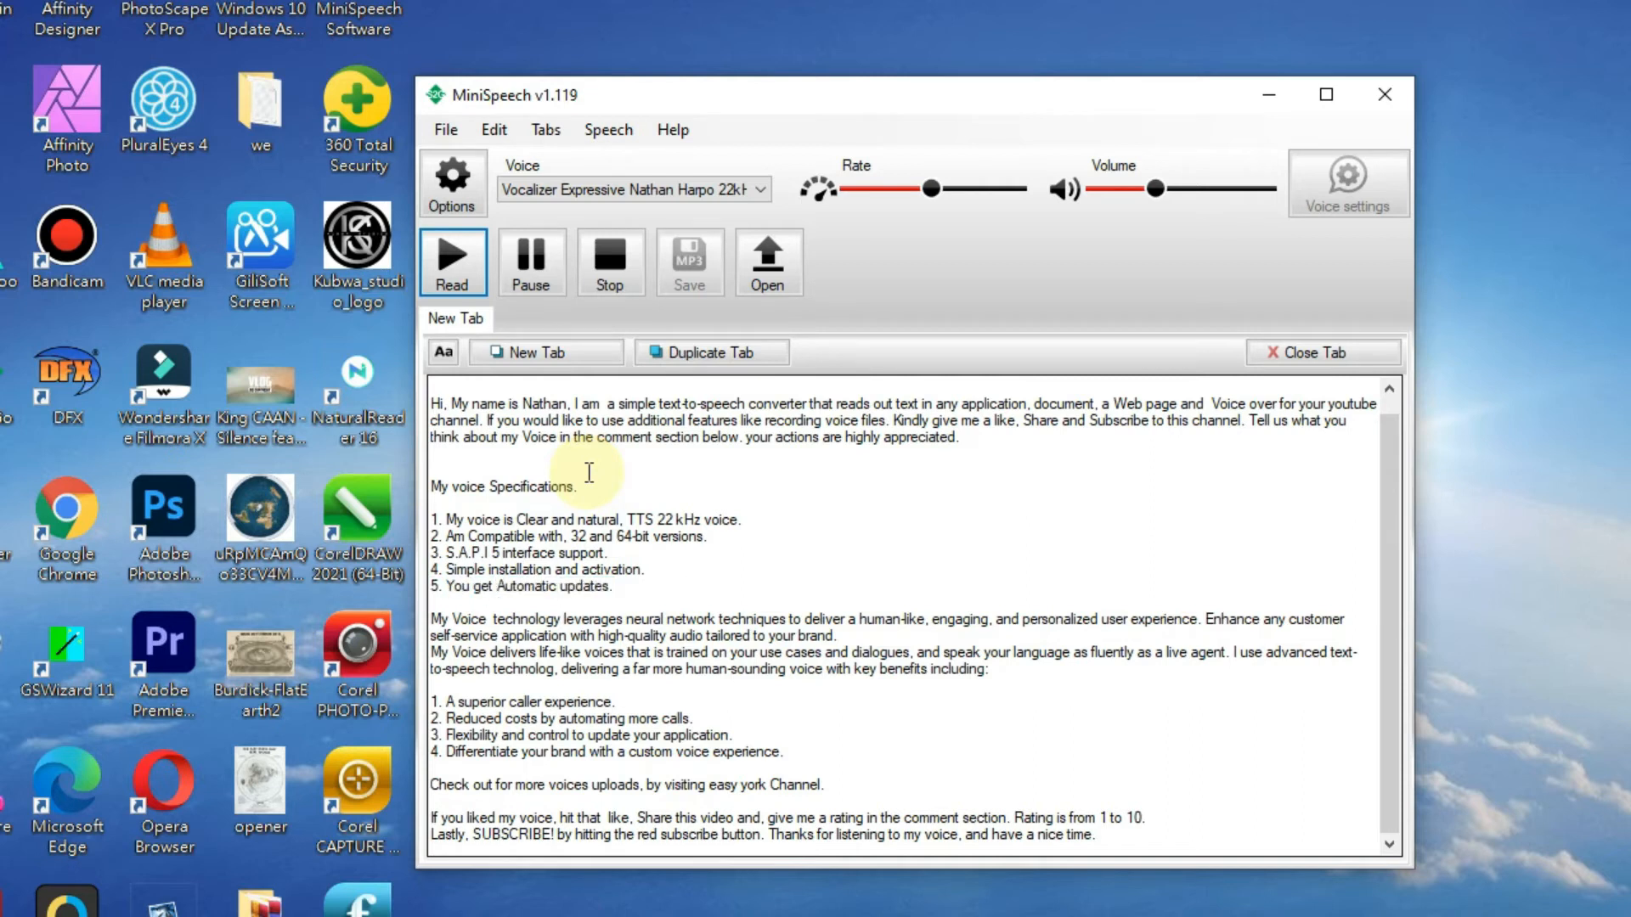
Step: Continue reading the neural-voice technology paragraph up to the first benefit, superior caller experience
double_click(644, 618)
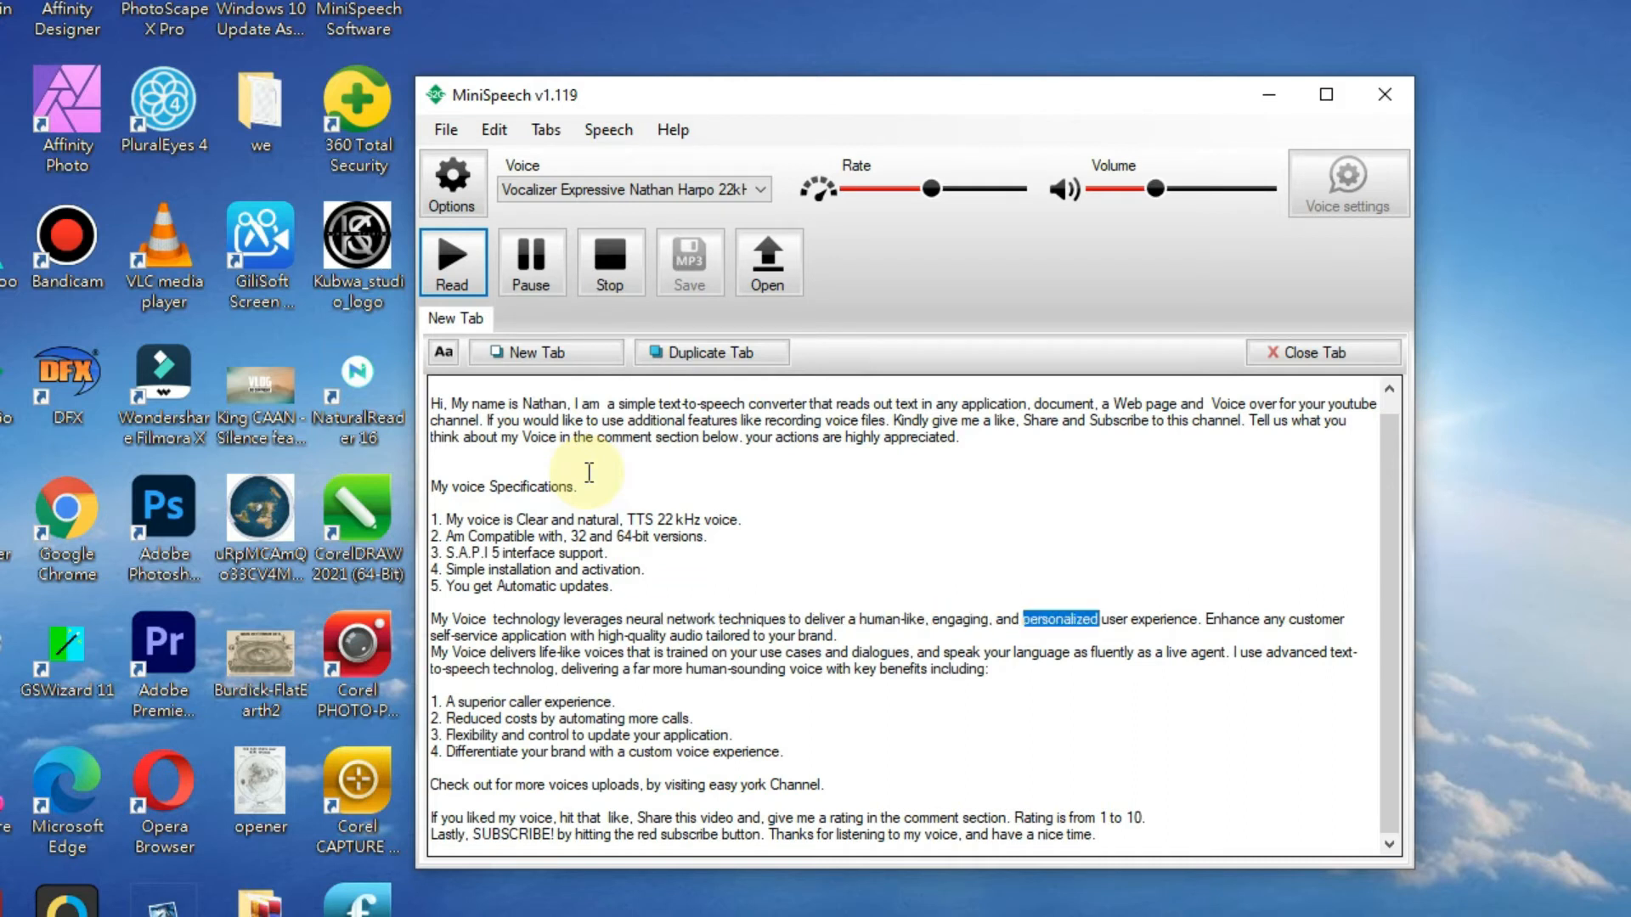
double_click(1162, 618)
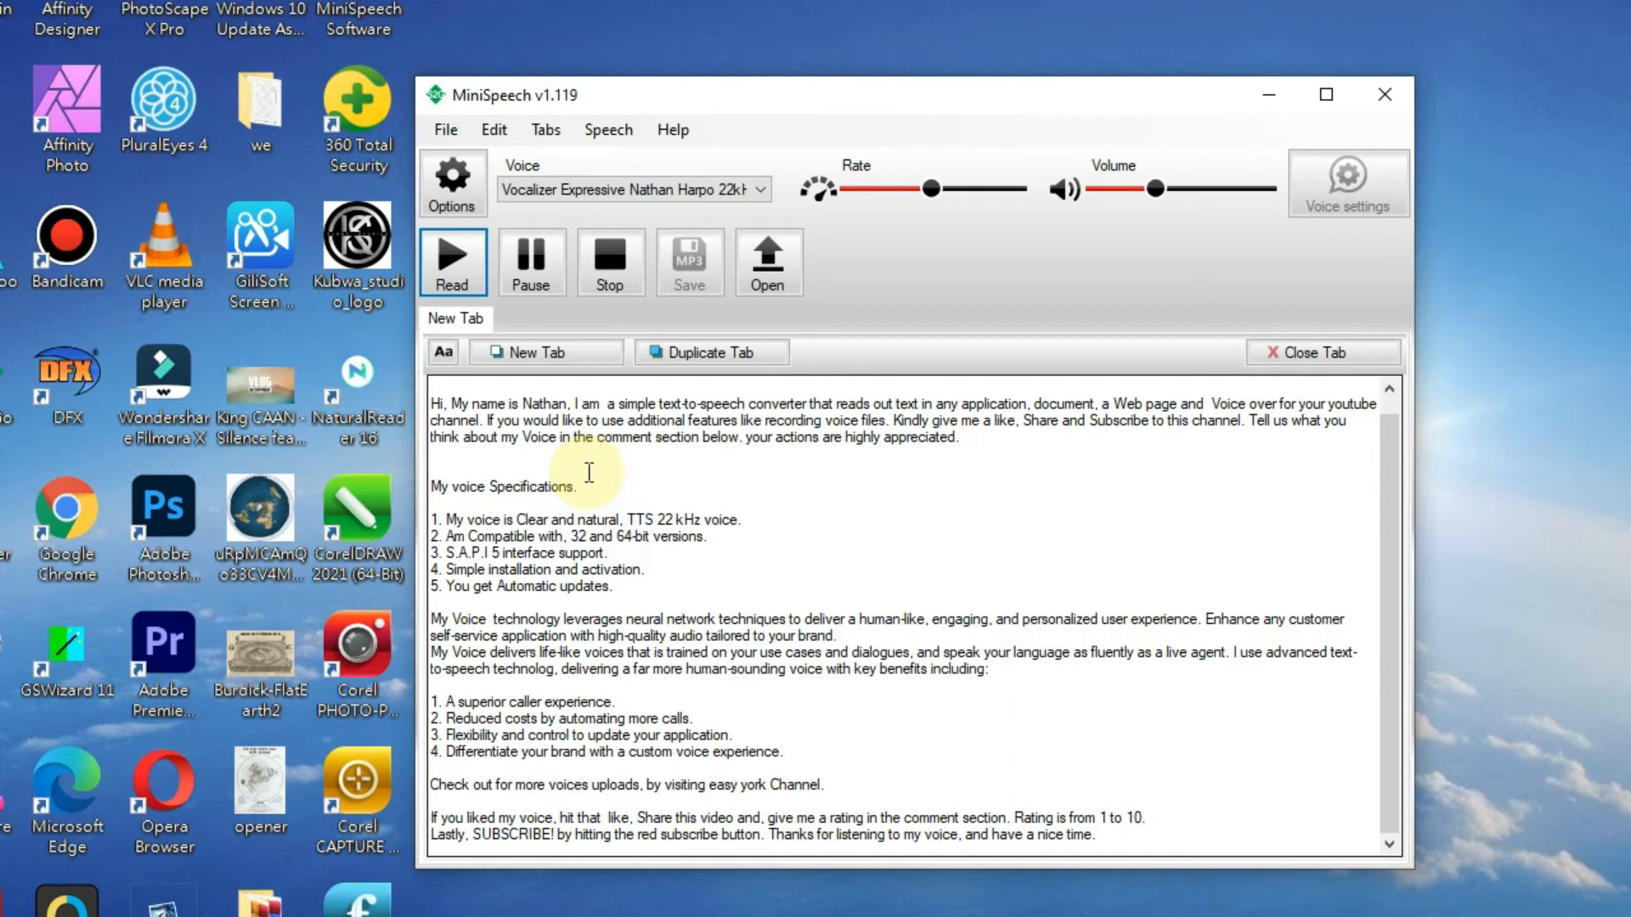
double_click(560, 652)
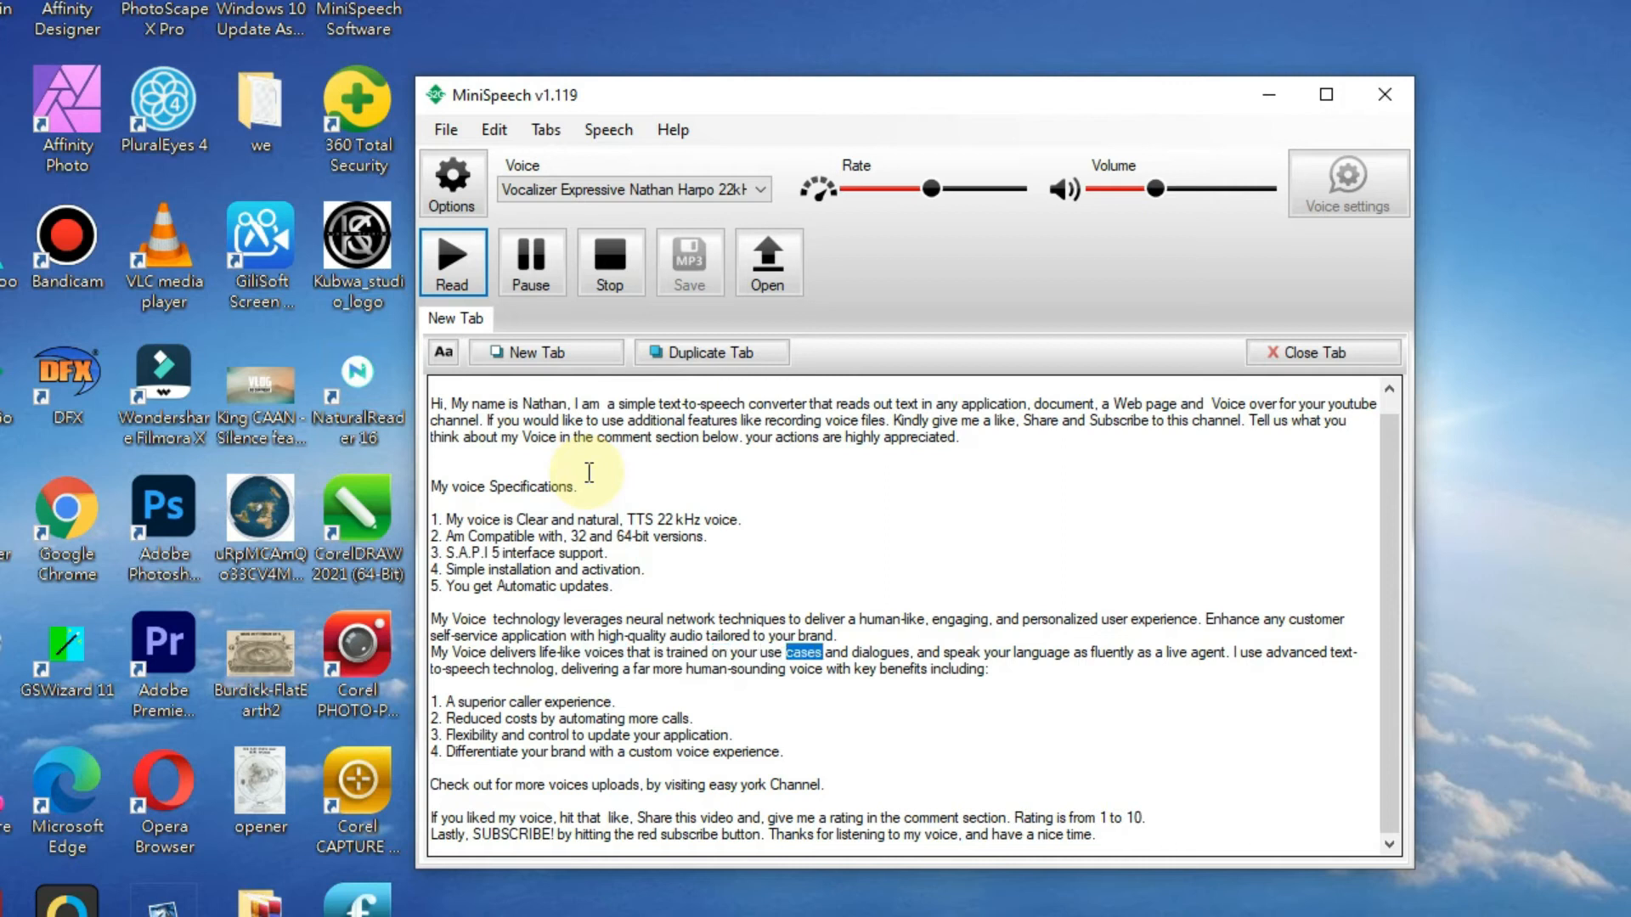
double_click(1041, 652)
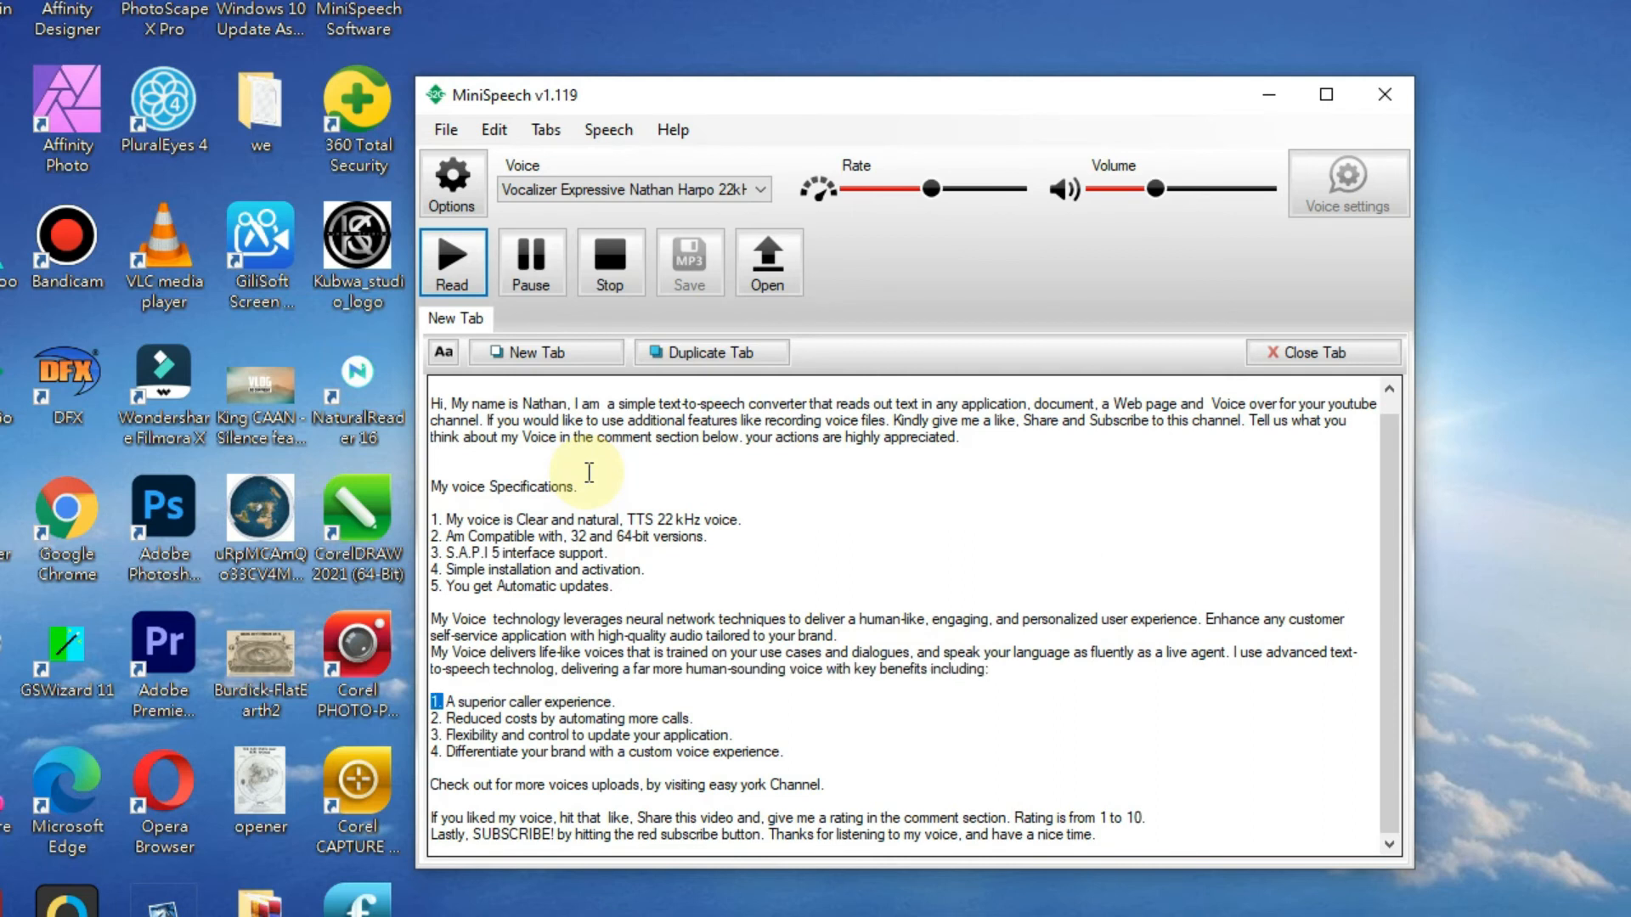
Step: Continue playback through benefits 1 to 4, from superior caller experience to brand differentiation
double_click(525, 702)
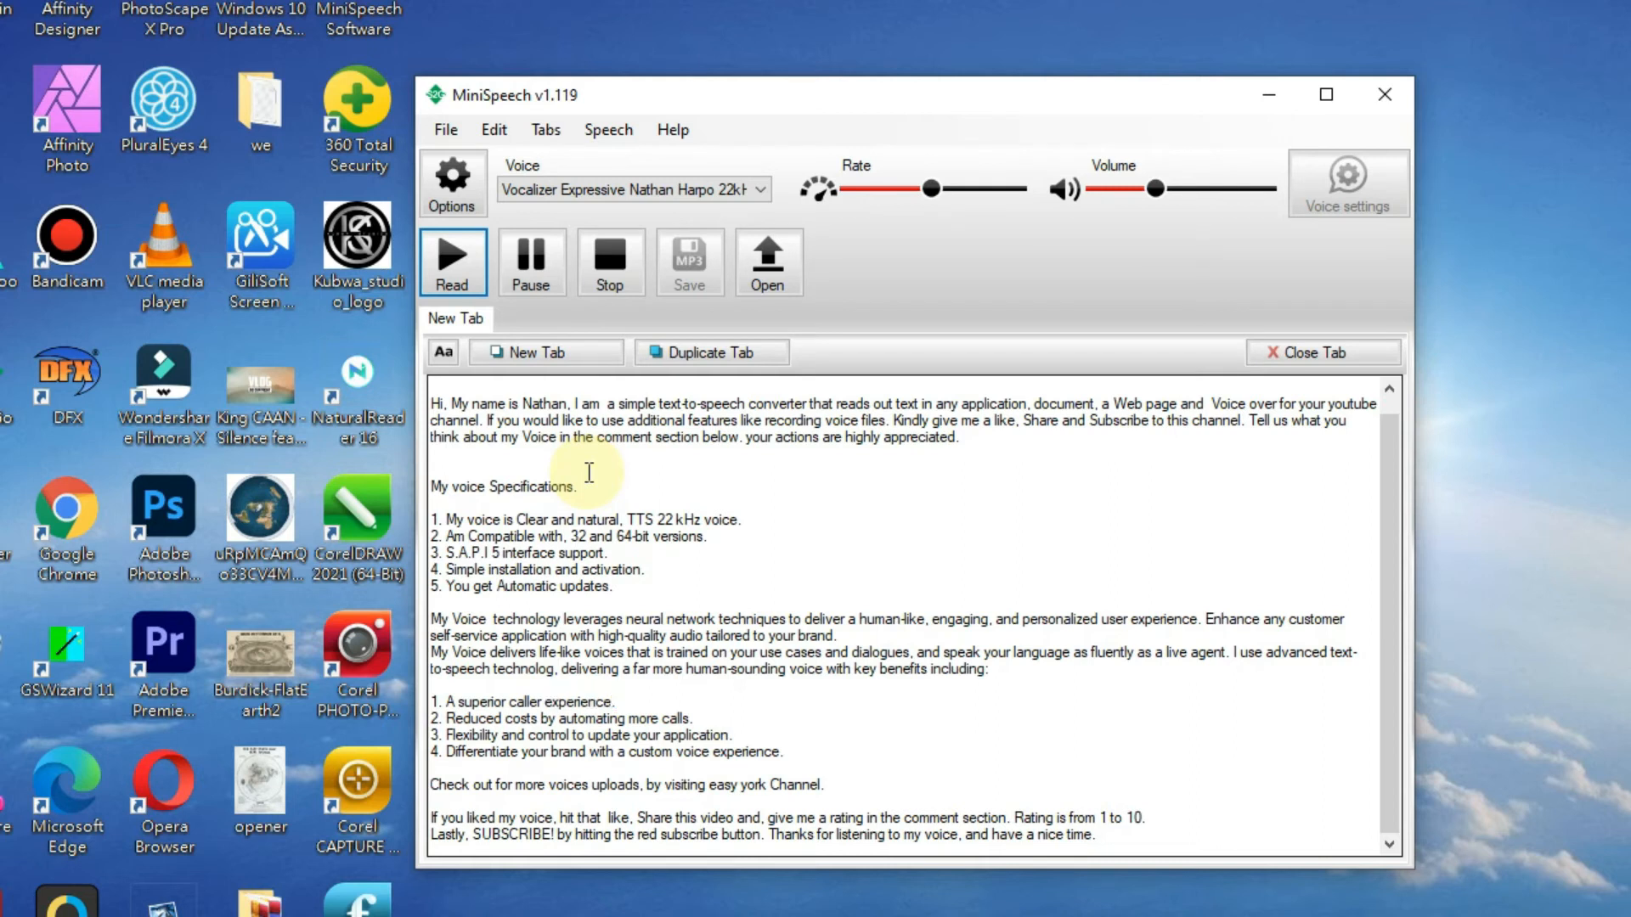
double_click(521, 716)
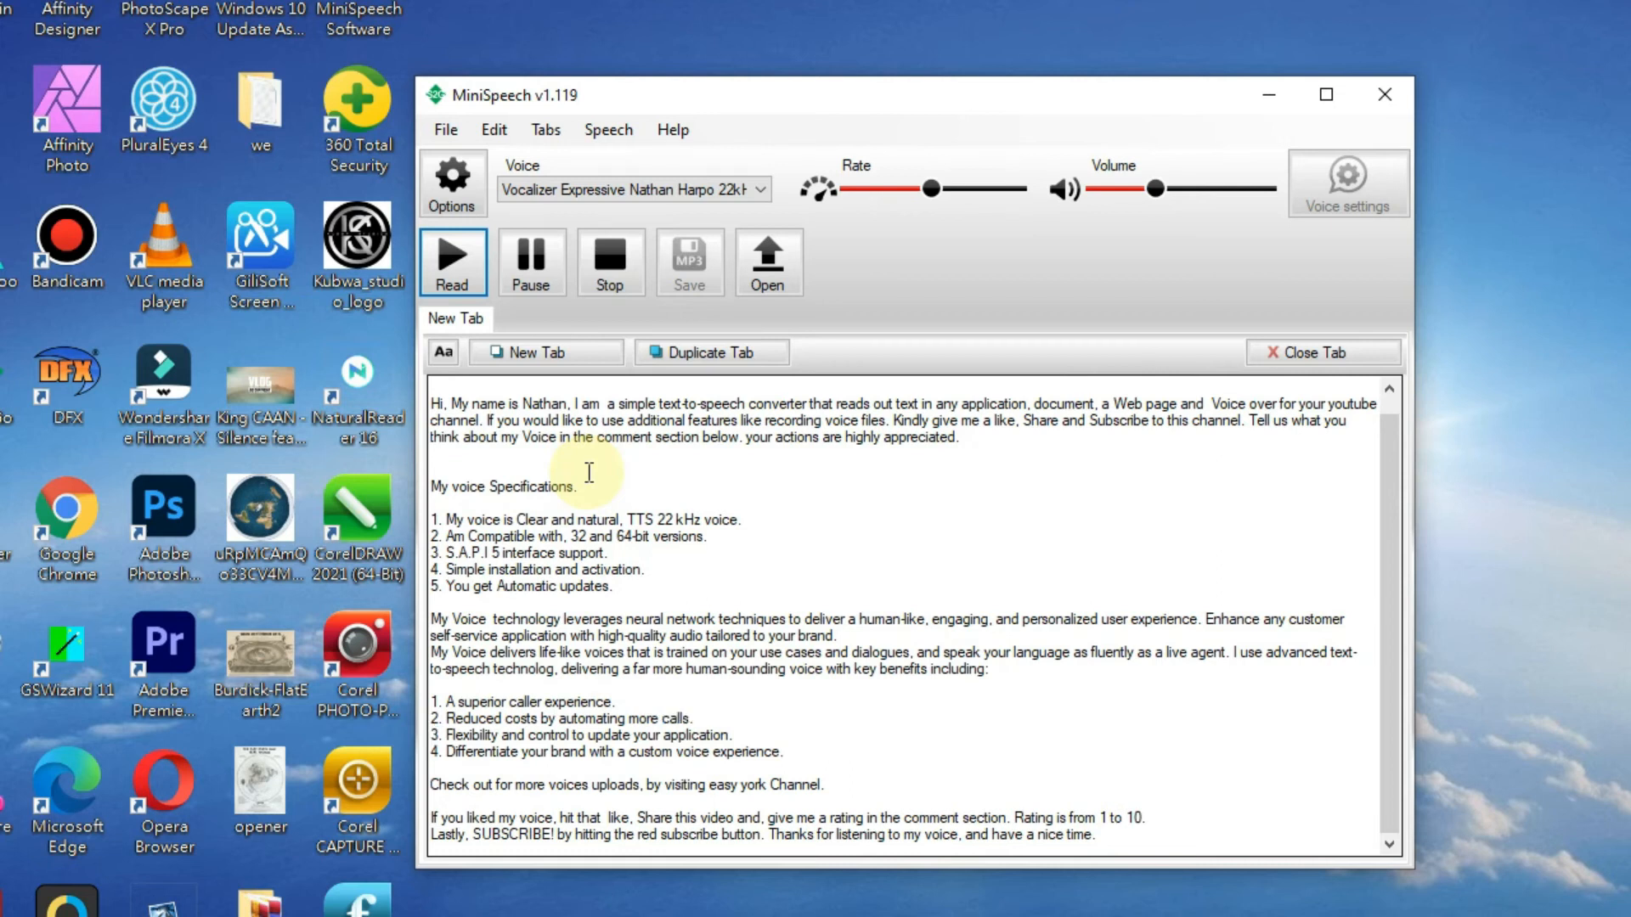
double_click(577, 735)
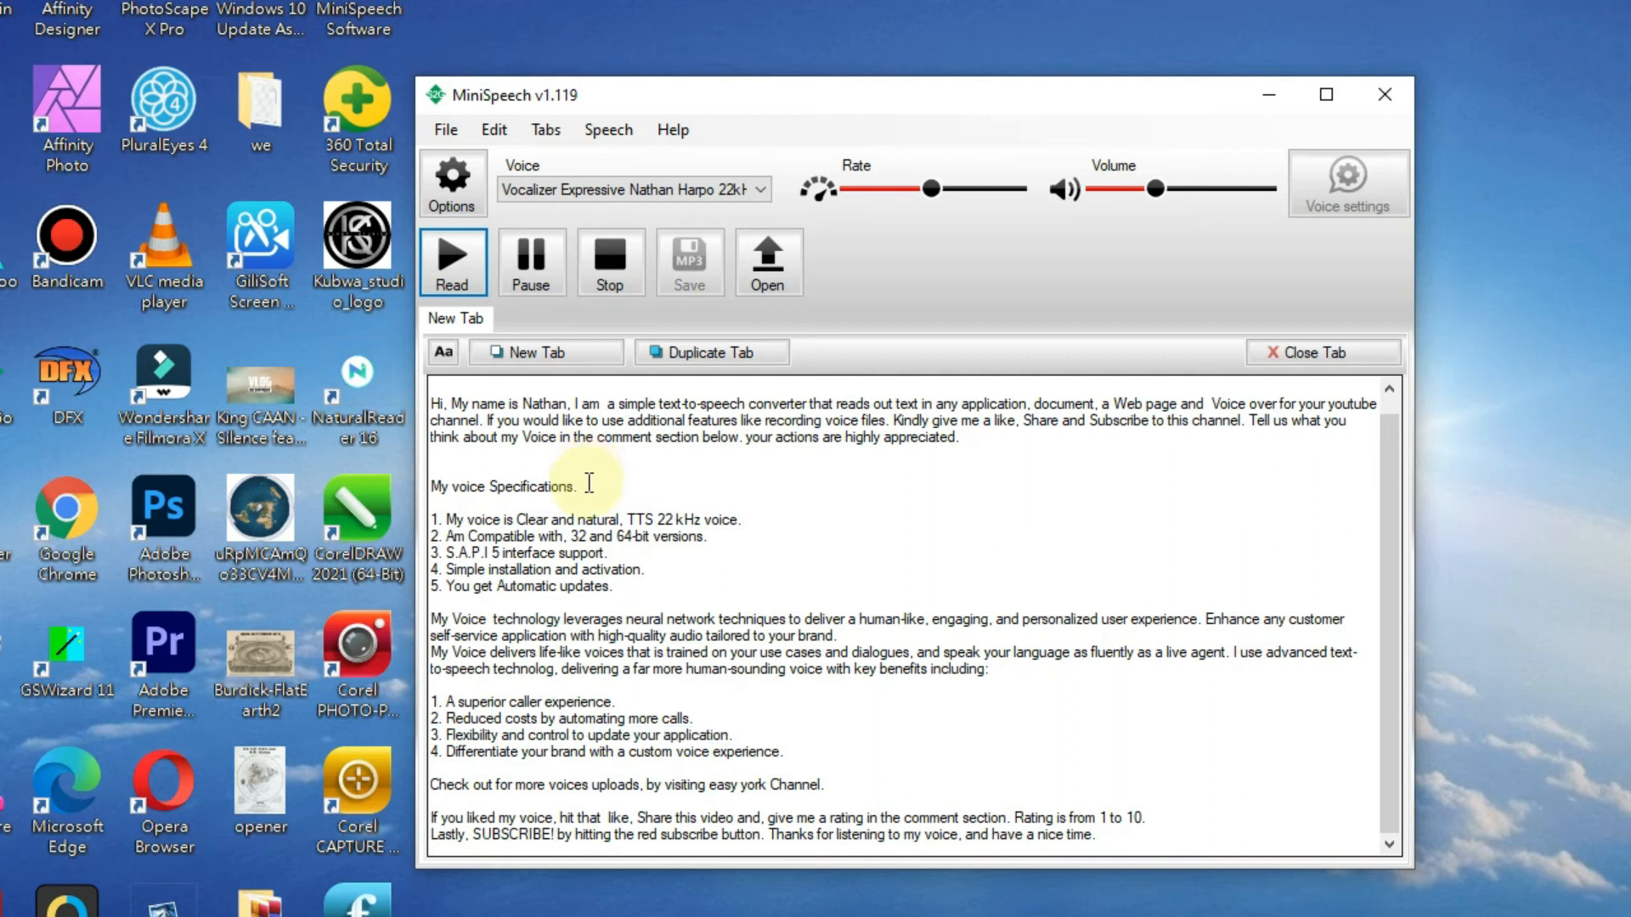
double_click(482, 750)
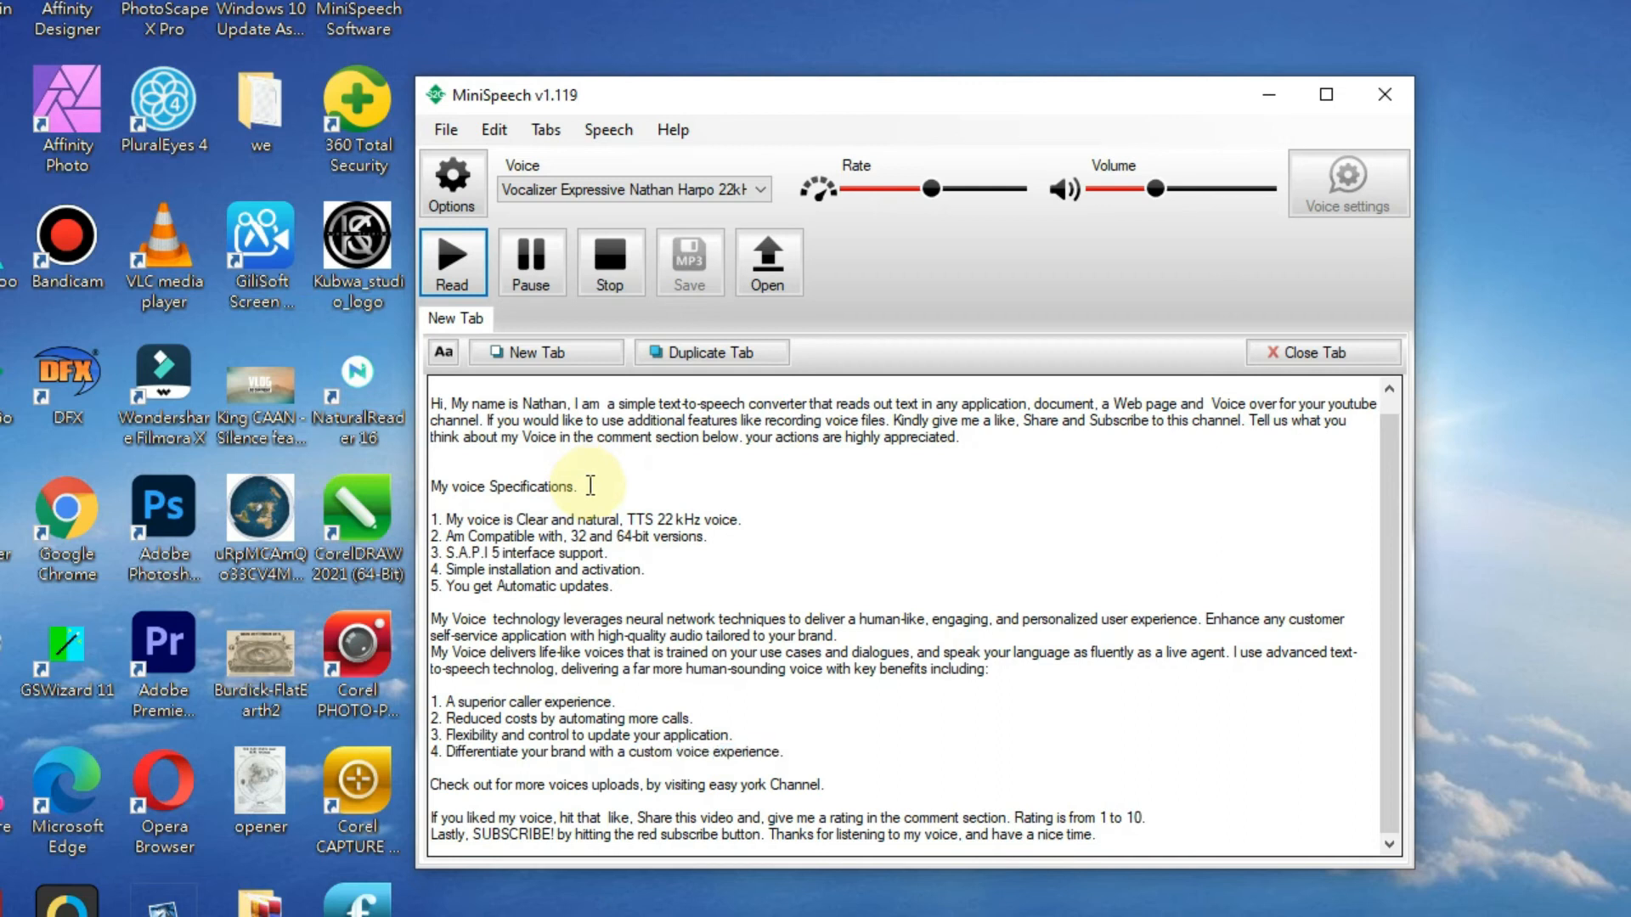
Step: Finish reading the closing lines about more voice uploads, rating and the subscribe button
double_click(615, 785)
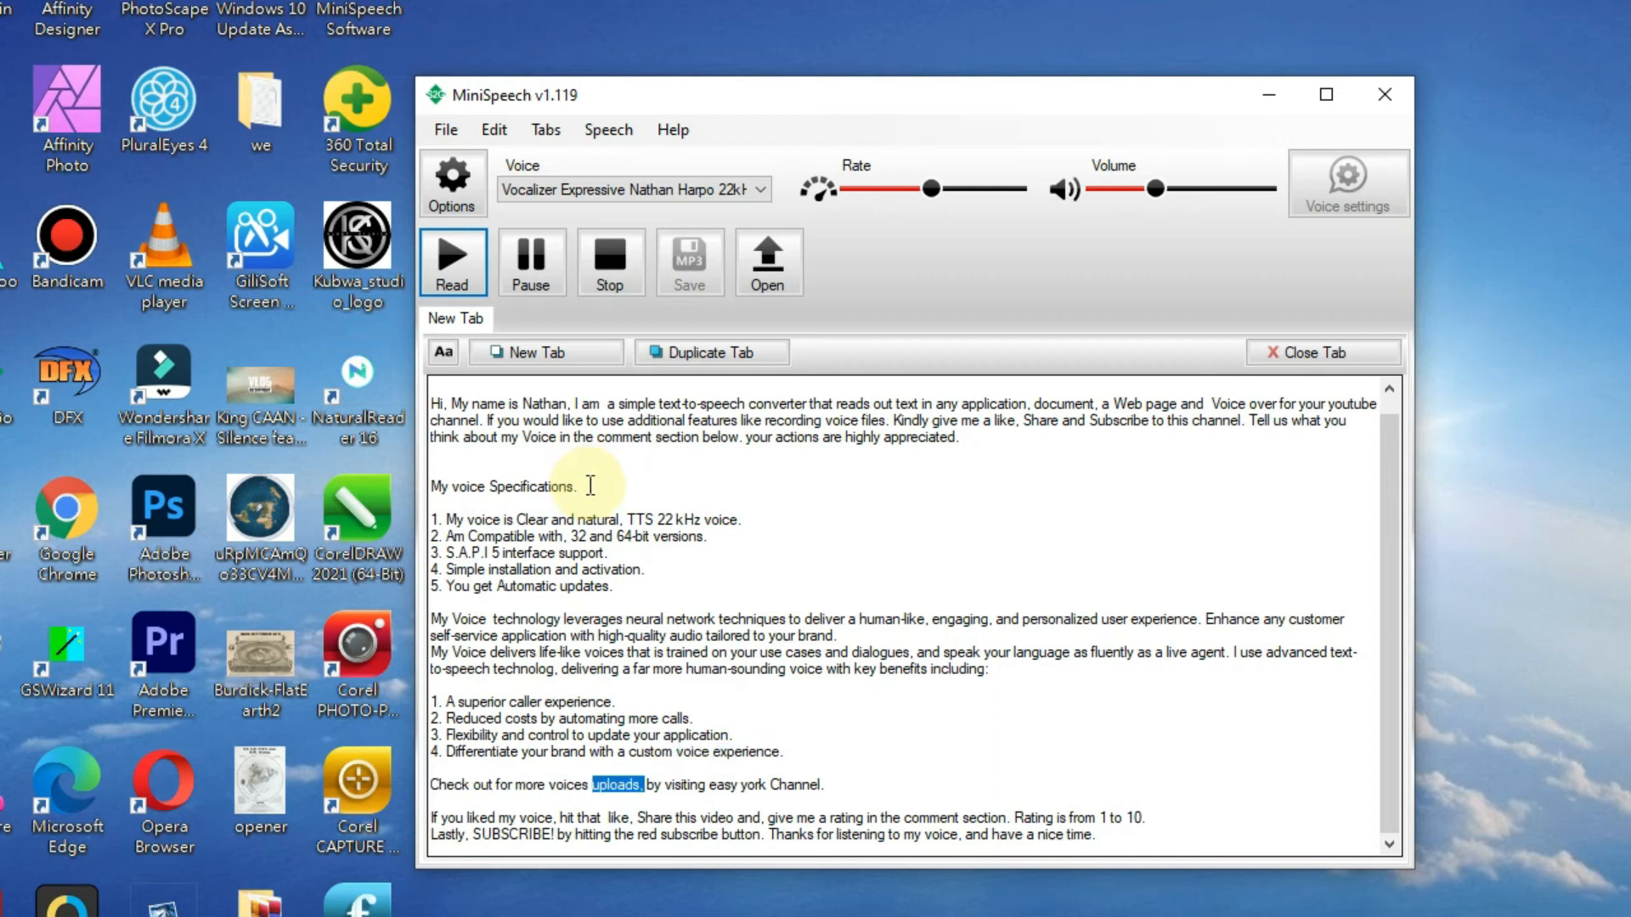
double_click(798, 784)
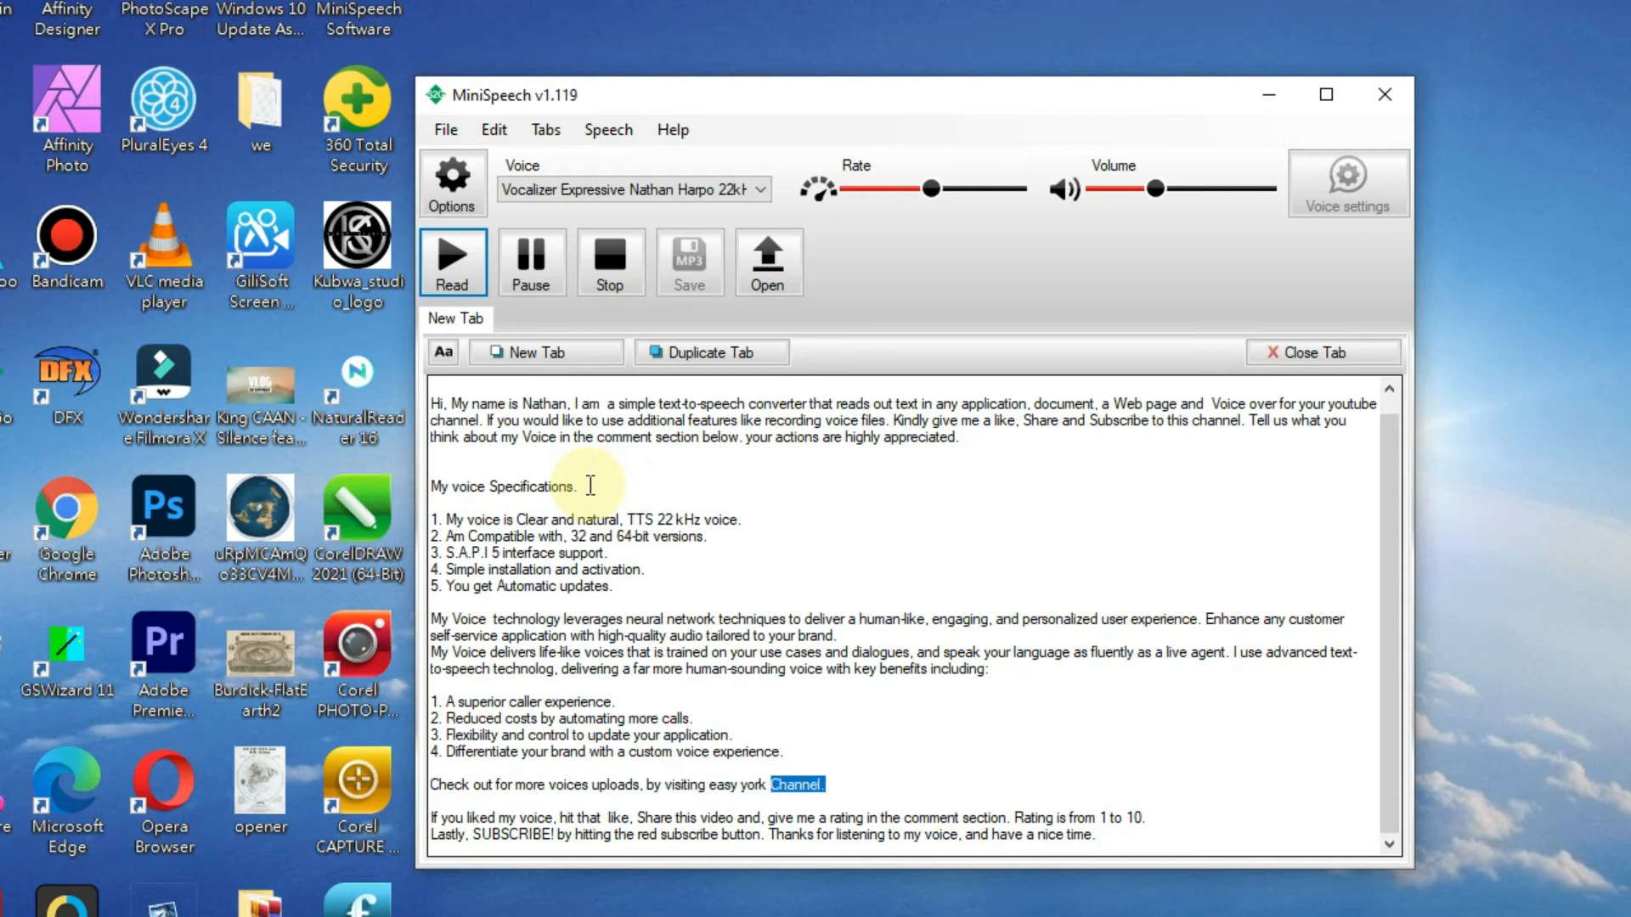
double_click(535, 817)
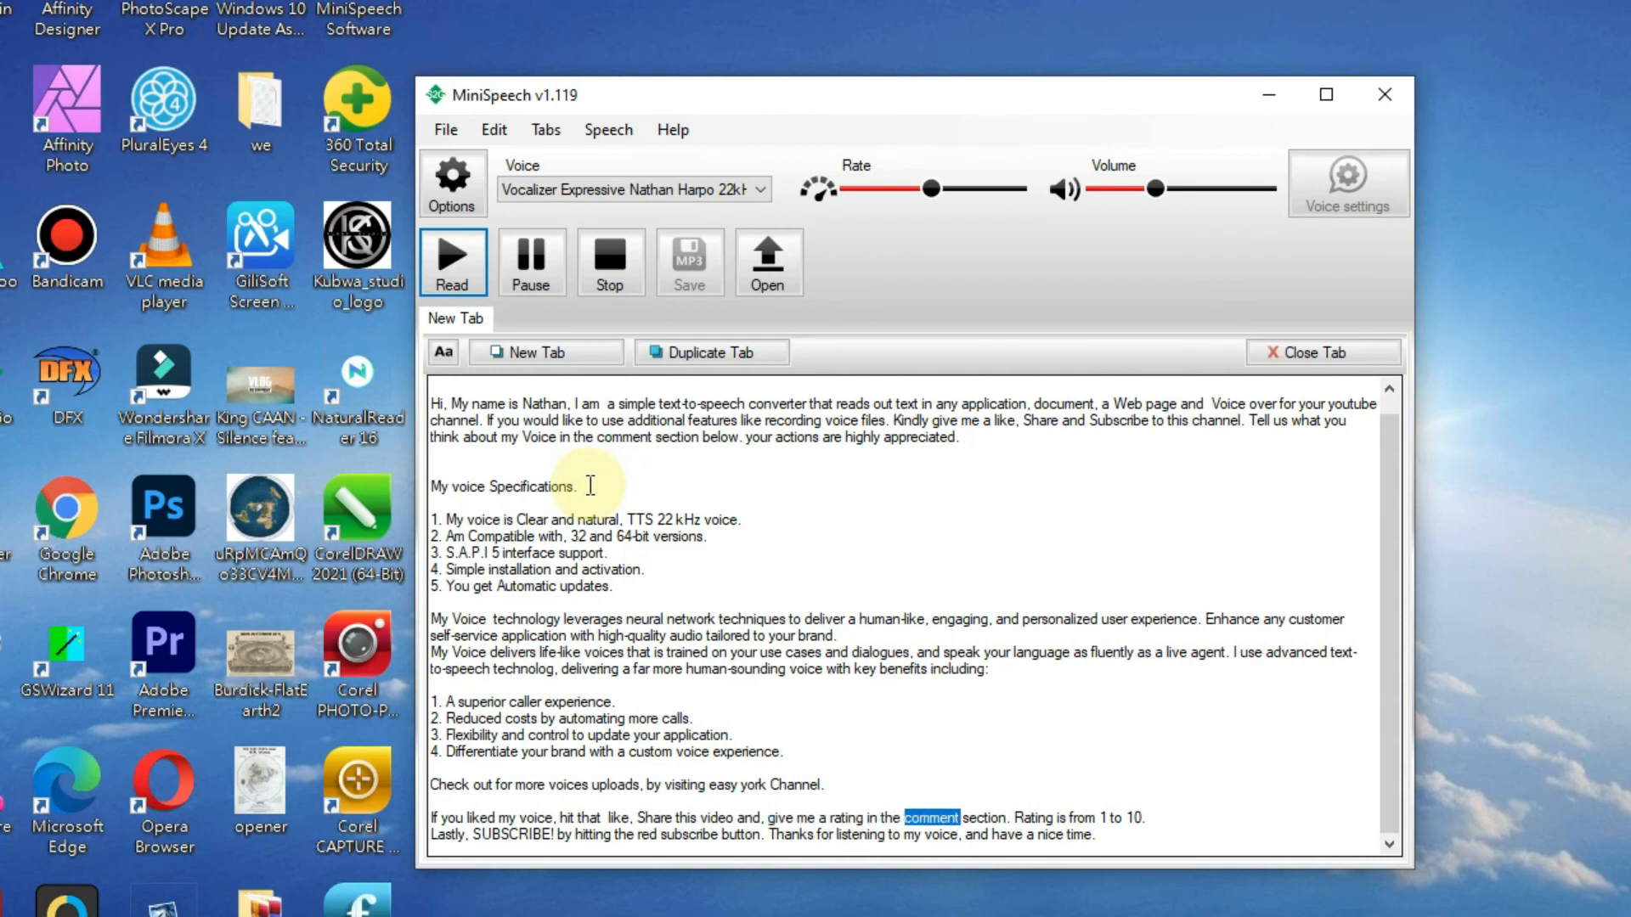
double_click(1033, 817)
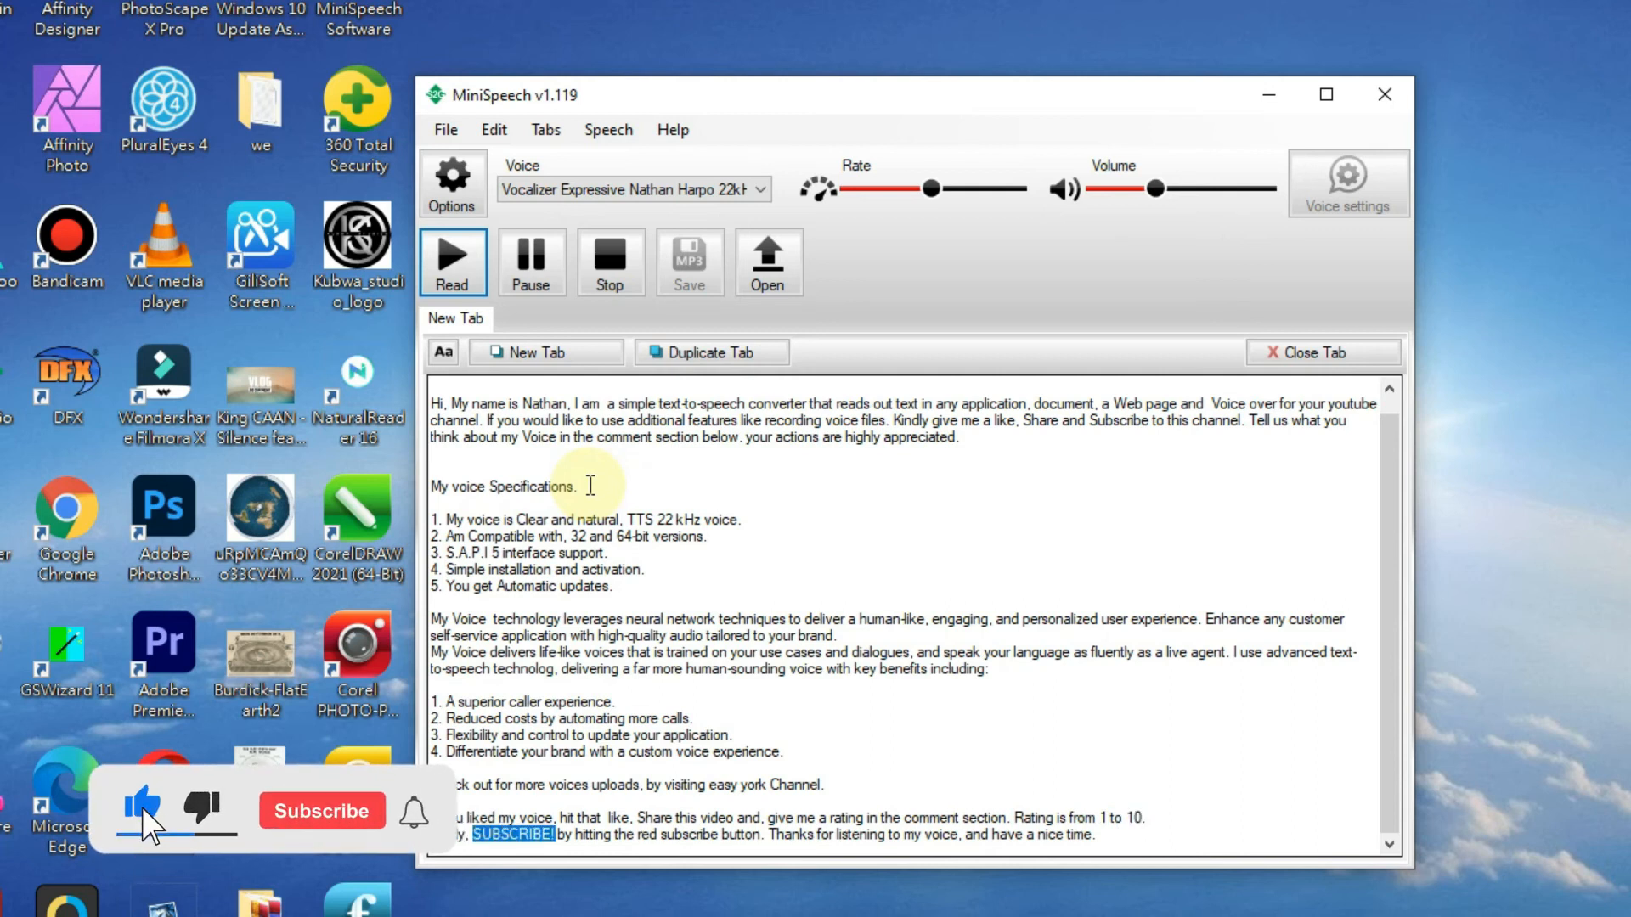
left_click(321, 810)
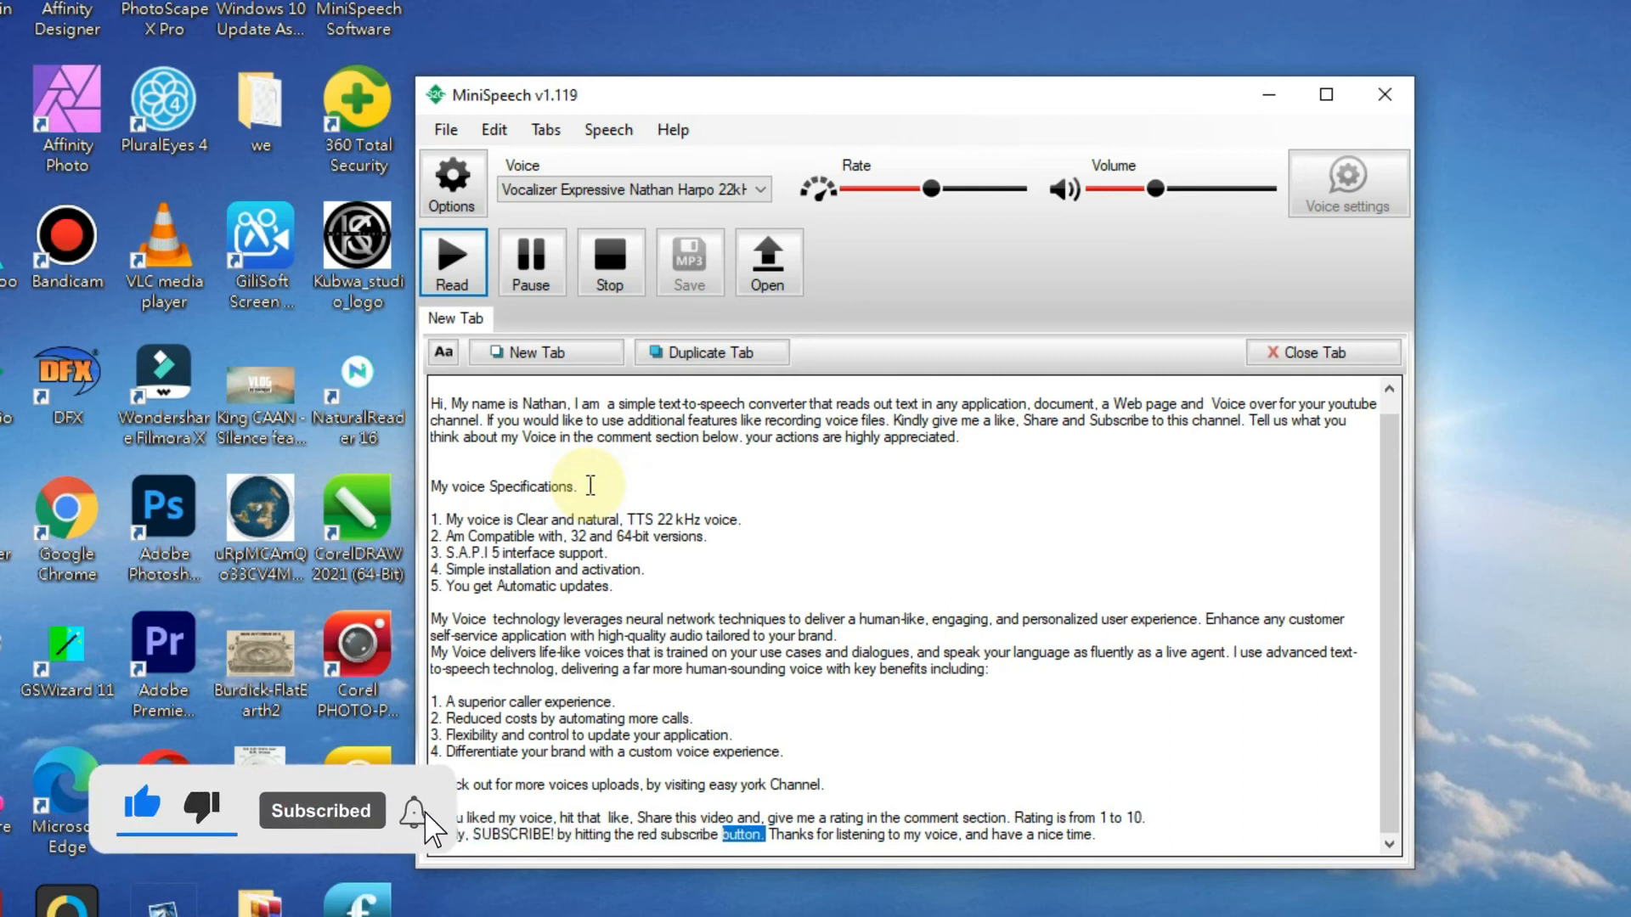